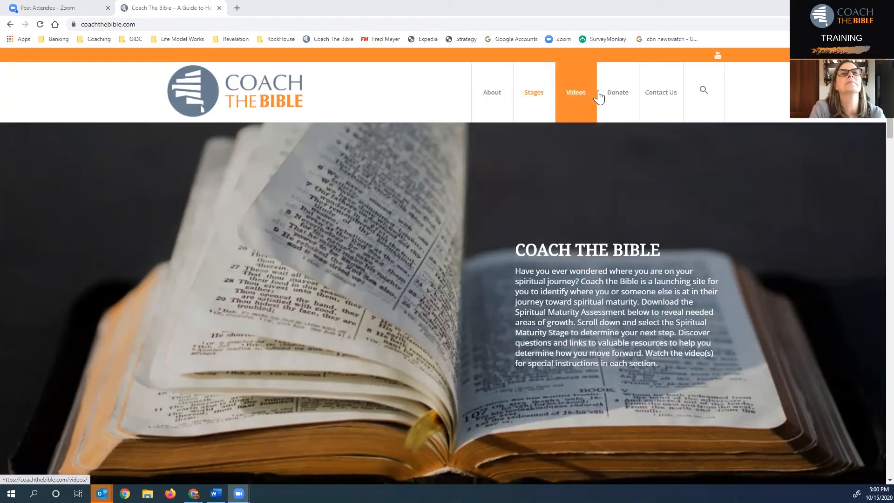
Step: Go from the Stages menu to the Assessments page and reach the Spiritual Assessments buttons
click(533, 93)
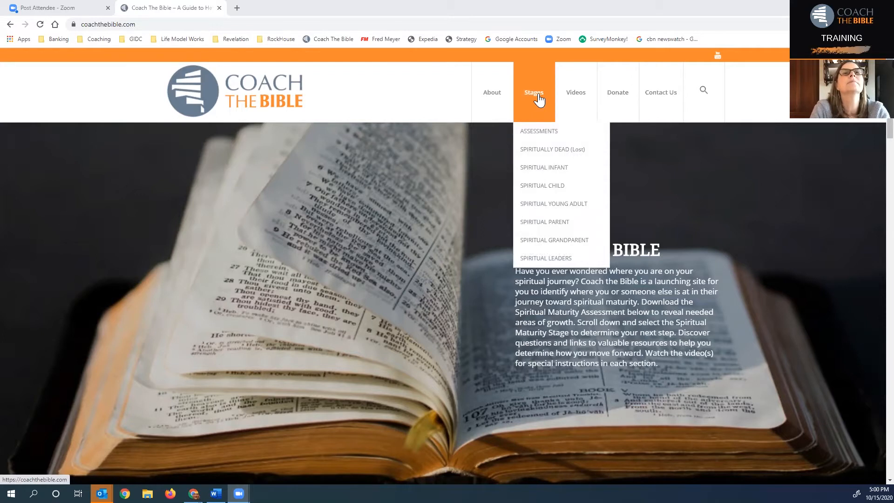
mouse_move(538, 134)
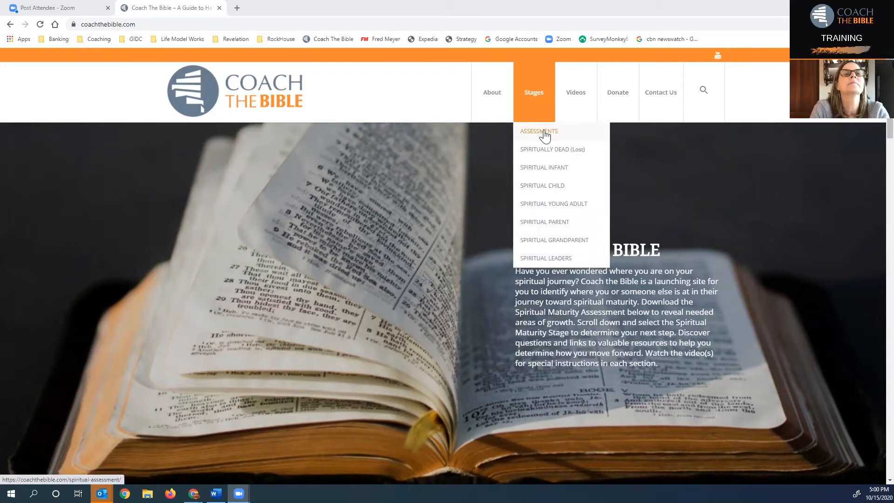
click(538, 132)
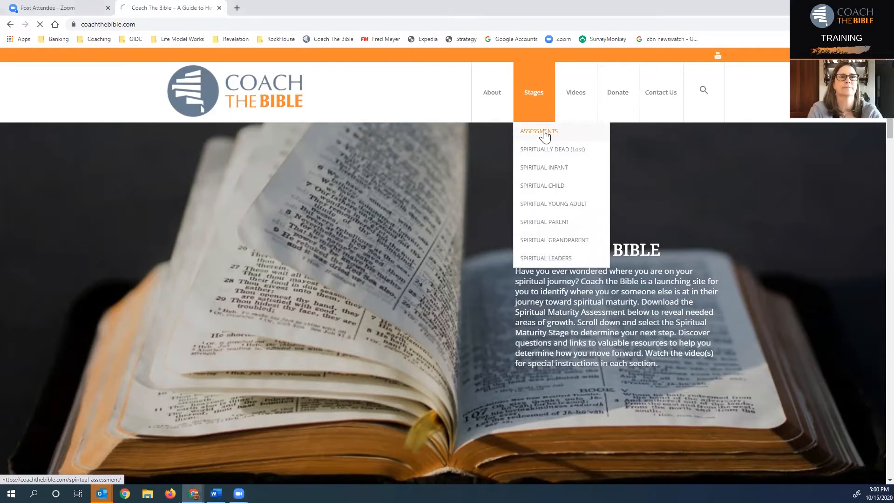
click(538, 131)
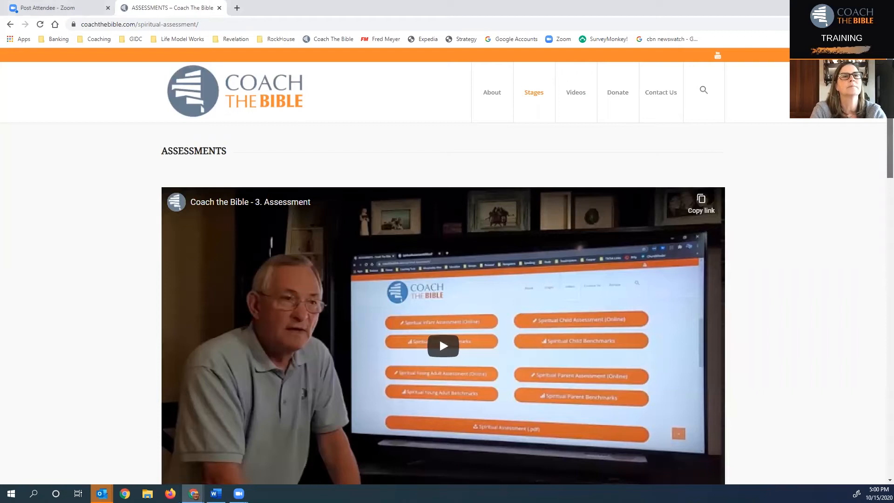
scroll(down, 3)
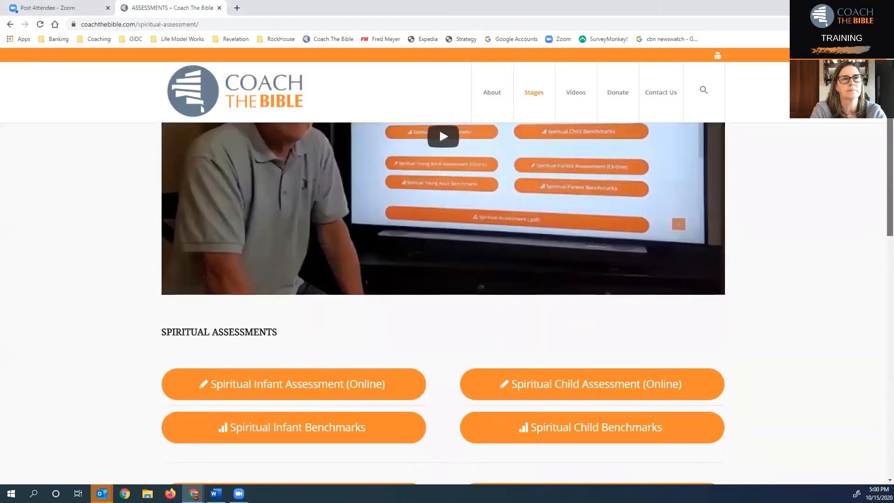
scroll(down, 3)
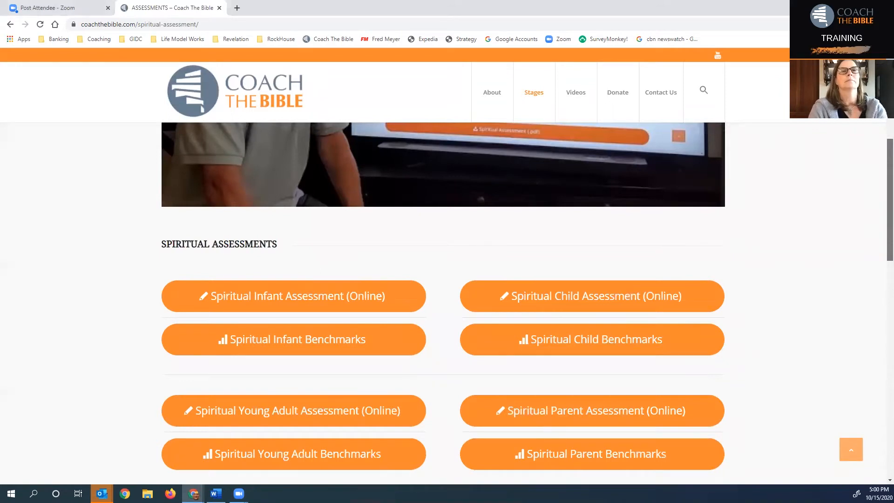
scroll(down, 3)
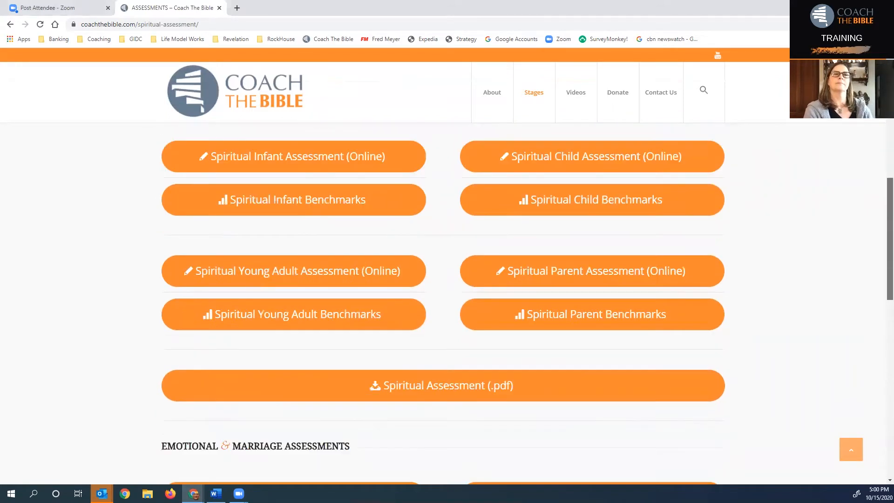
mouse_move(429, 391)
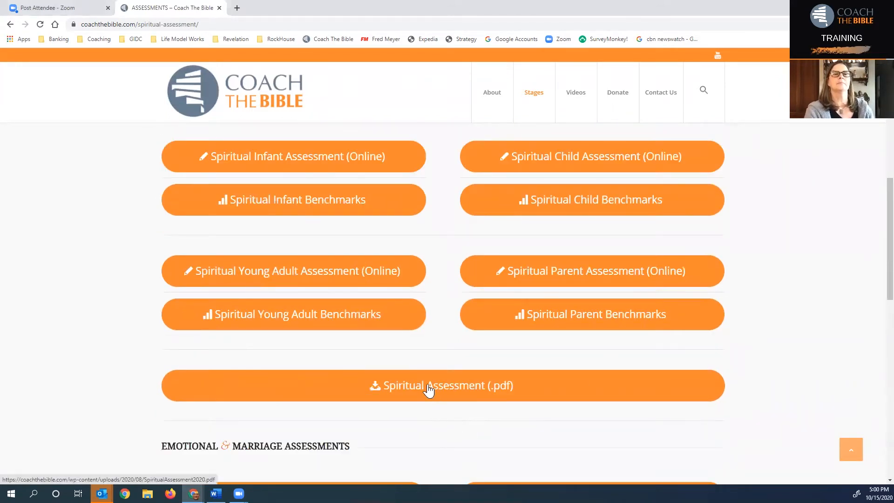
Step: Open the Spiritual Assessment PDF in a new tab and review its first page
click(442, 385)
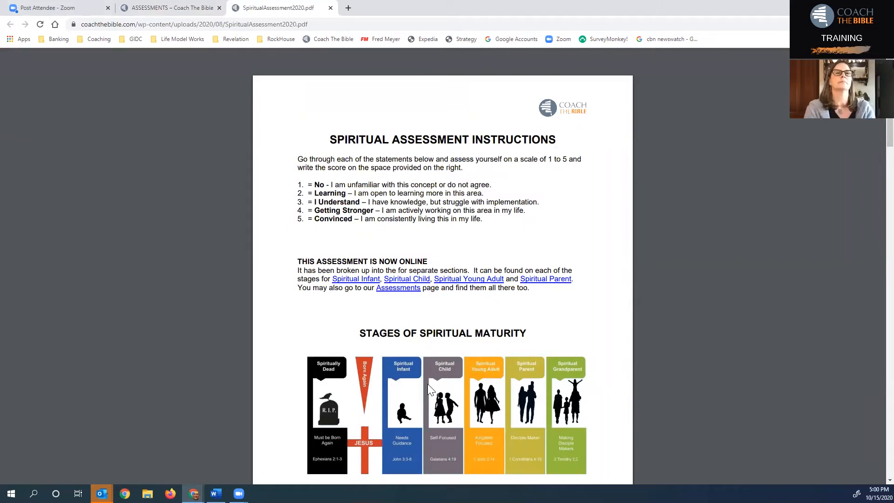
mouse_move(312, 333)
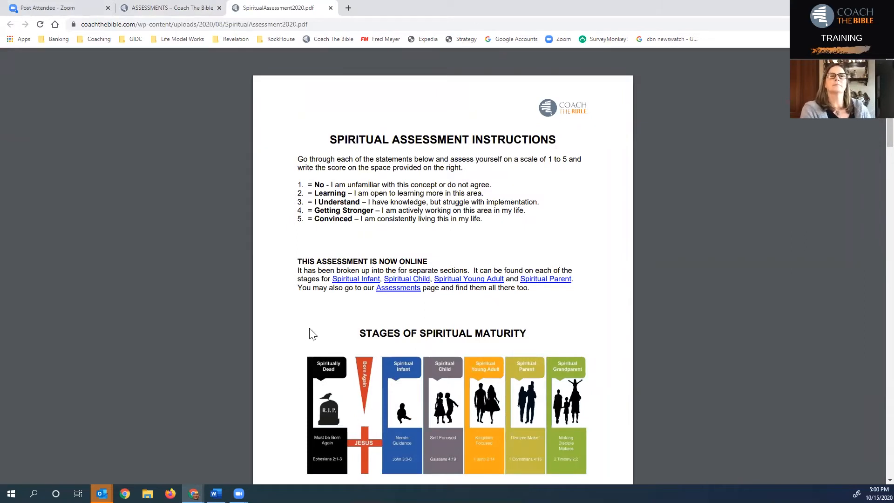
mouse_move(314, 222)
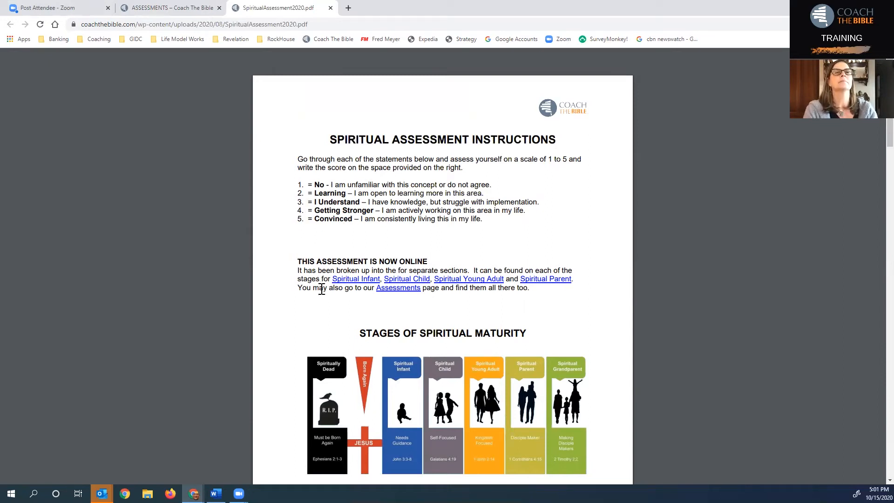
mouse_move(286, 352)
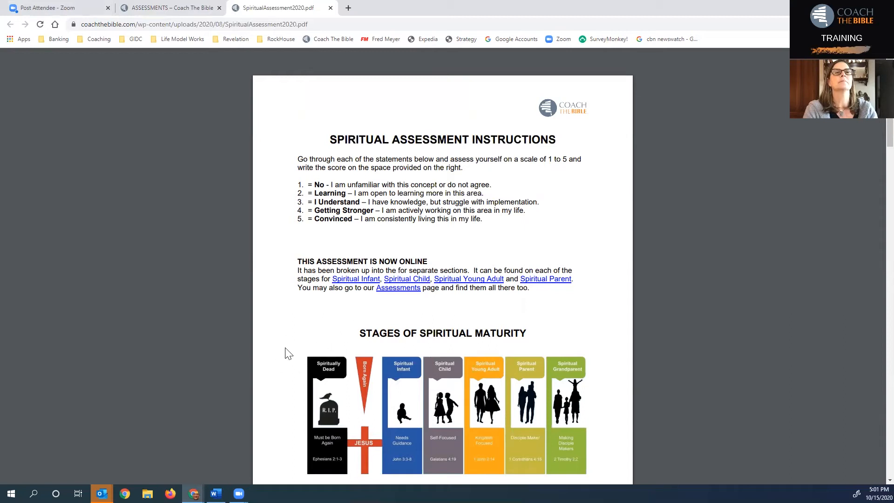
mouse_move(373, 336)
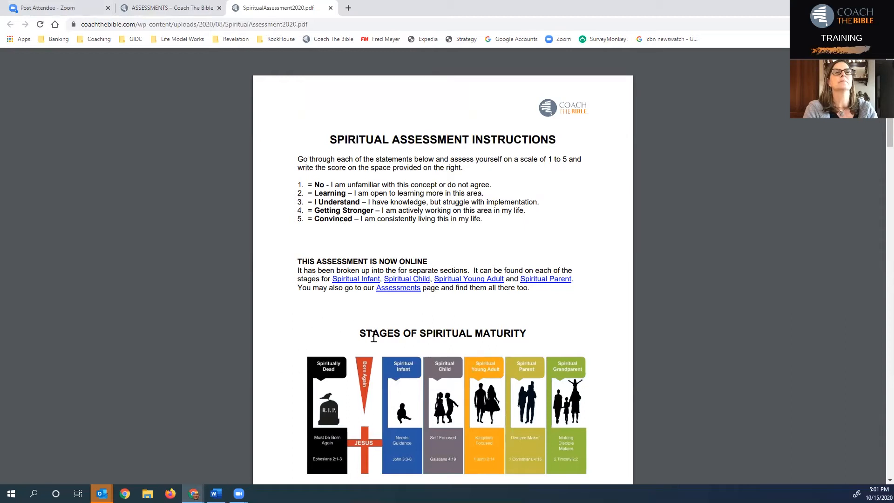
mouse_move(381, 357)
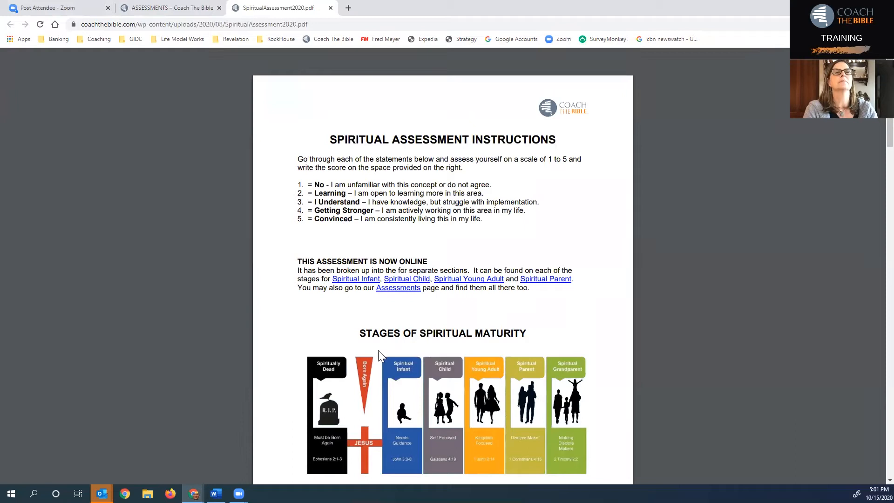
mouse_move(575, 390)
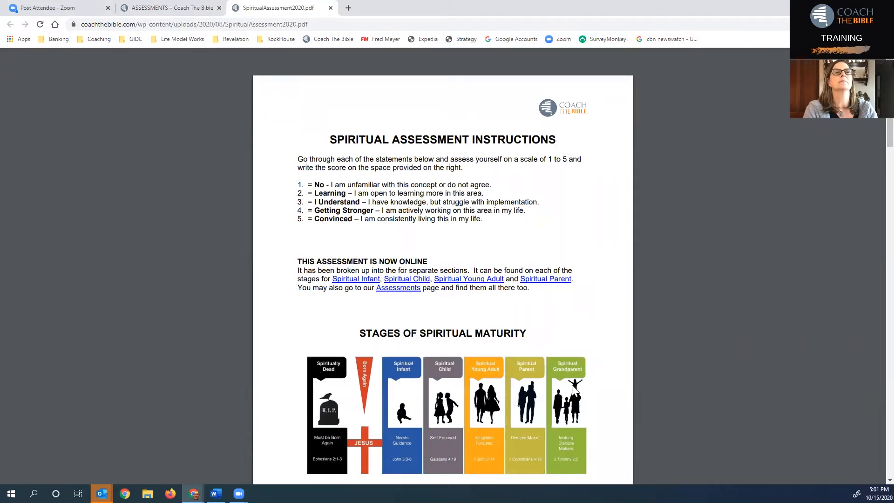
mouse_move(620, 360)
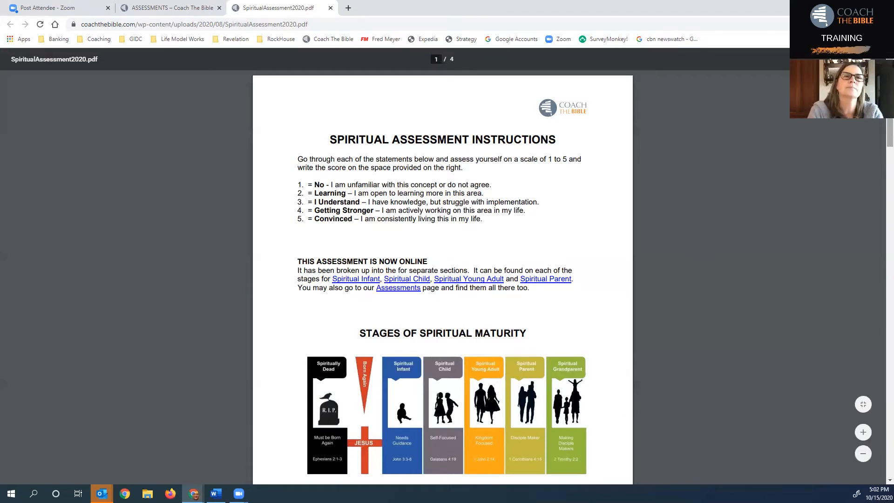
scroll(down, 3)
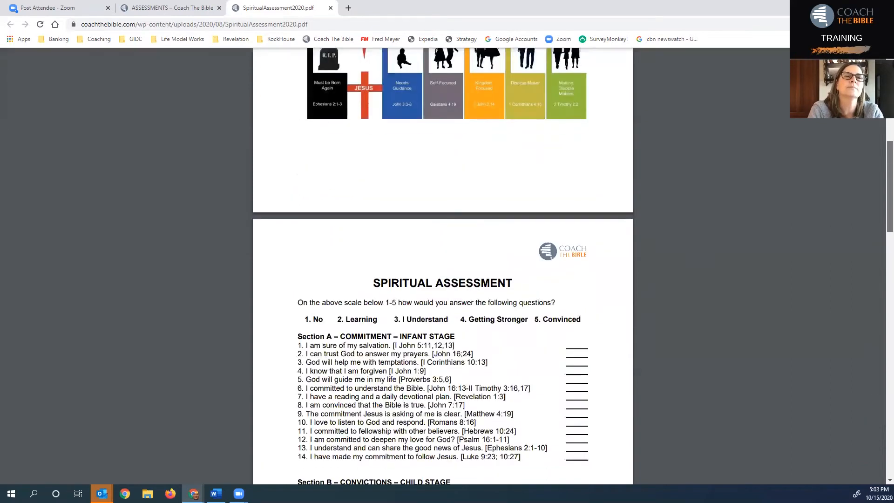
scroll(down, 3)
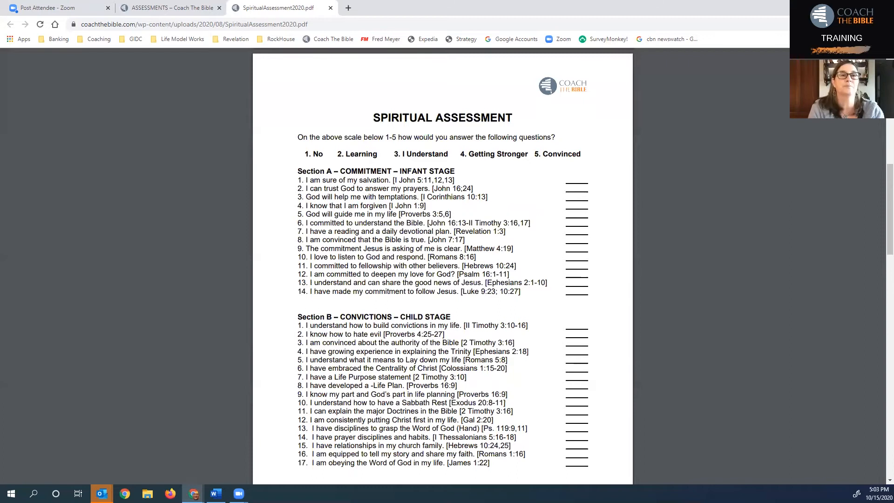
mouse_move(508, 281)
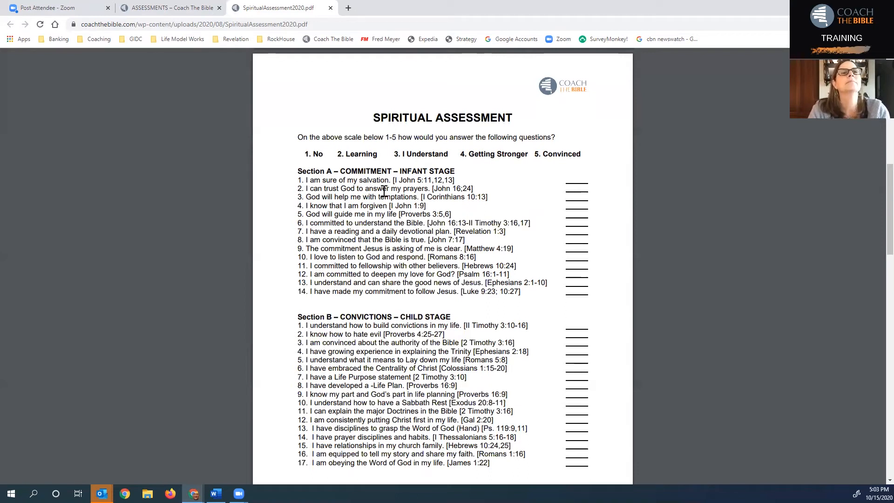
mouse_move(312, 223)
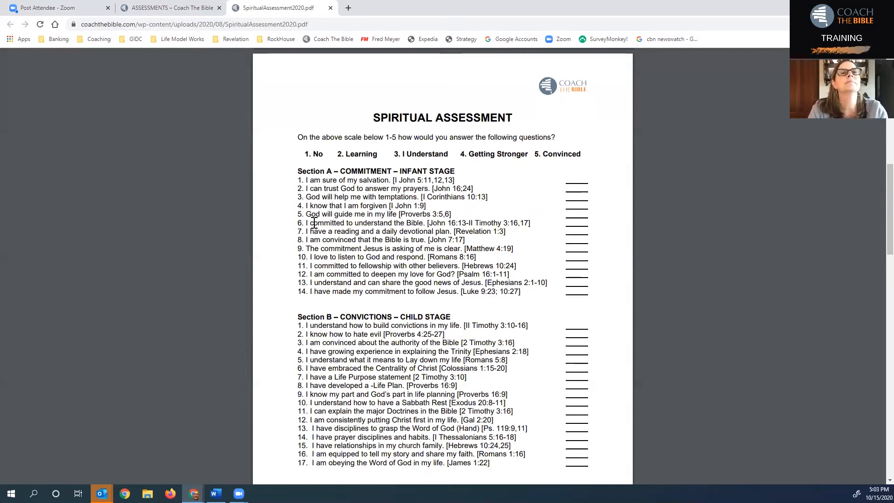
mouse_move(543, 148)
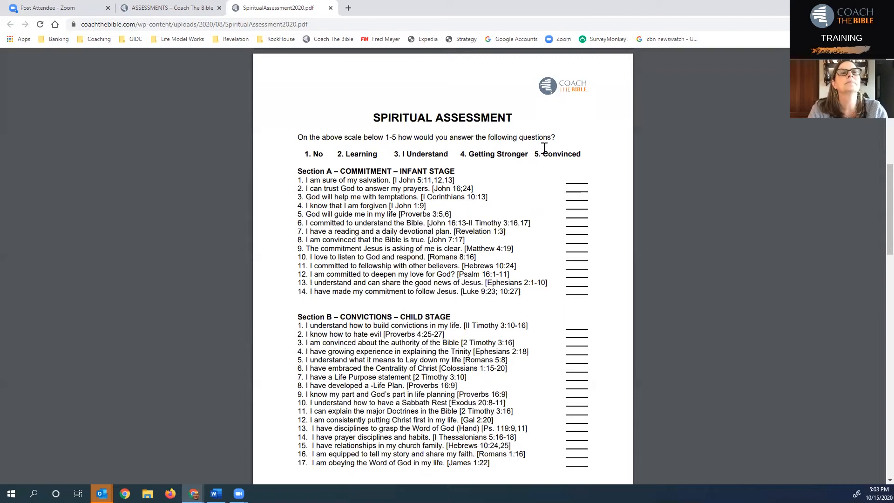
mouse_move(602, 293)
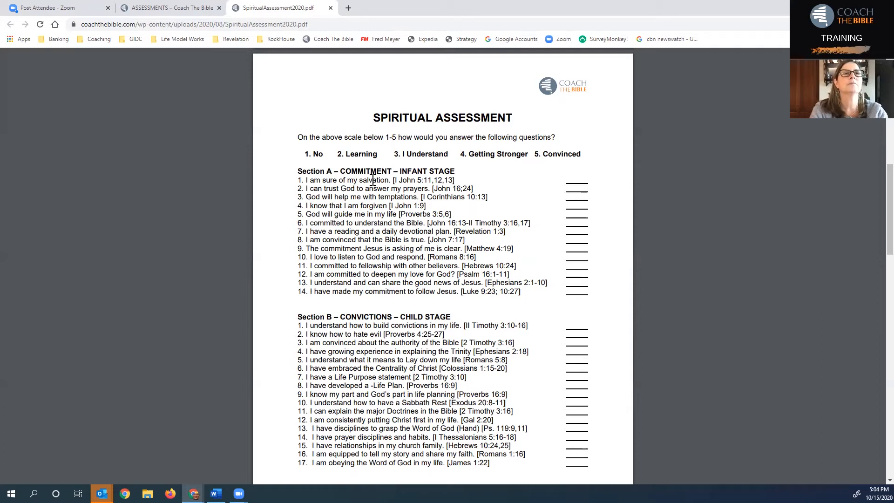
mouse_move(372, 215)
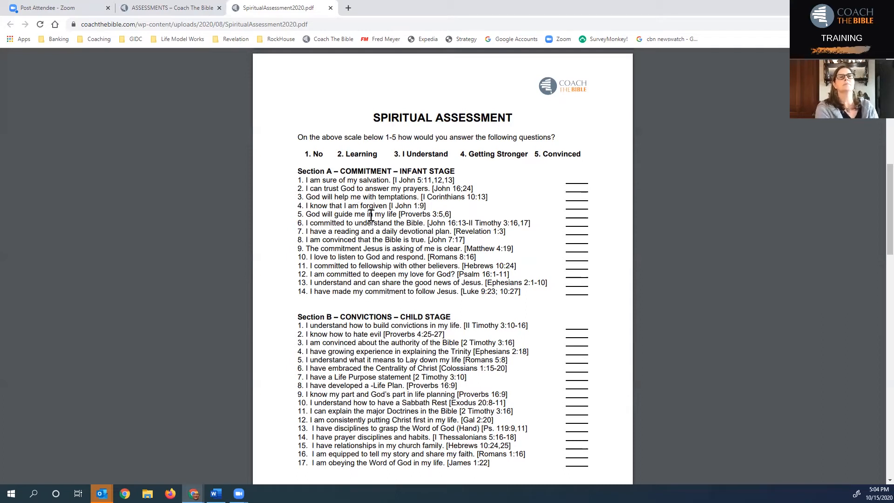
mouse_move(451, 240)
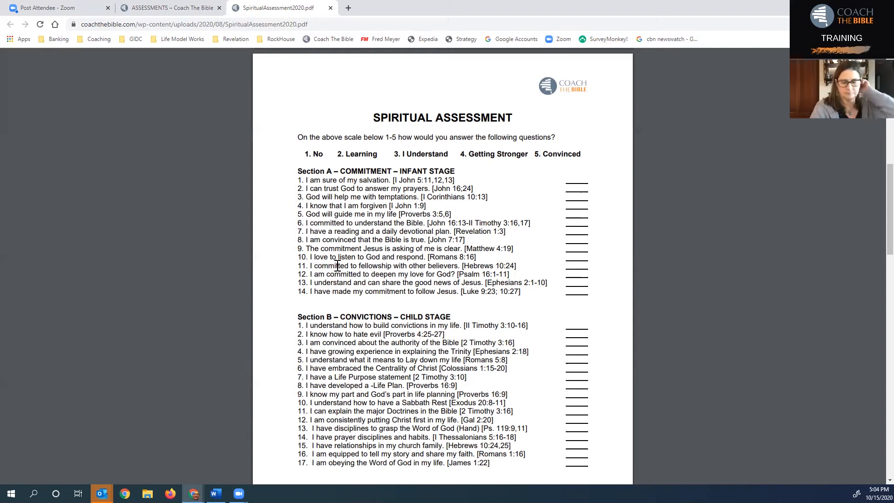
mouse_move(542, 304)
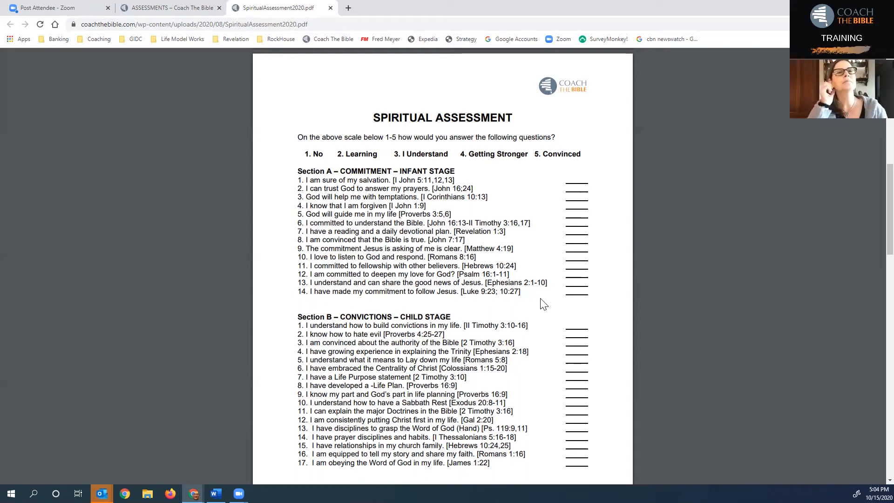
mouse_move(596, 141)
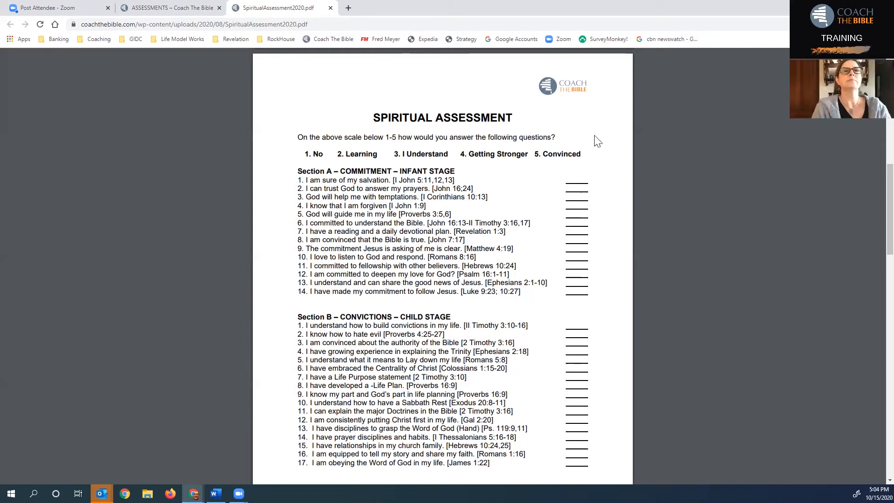
Step: Scroll the PDF so Section B's seventeen statements and the page footer are visible
scroll(down, 3)
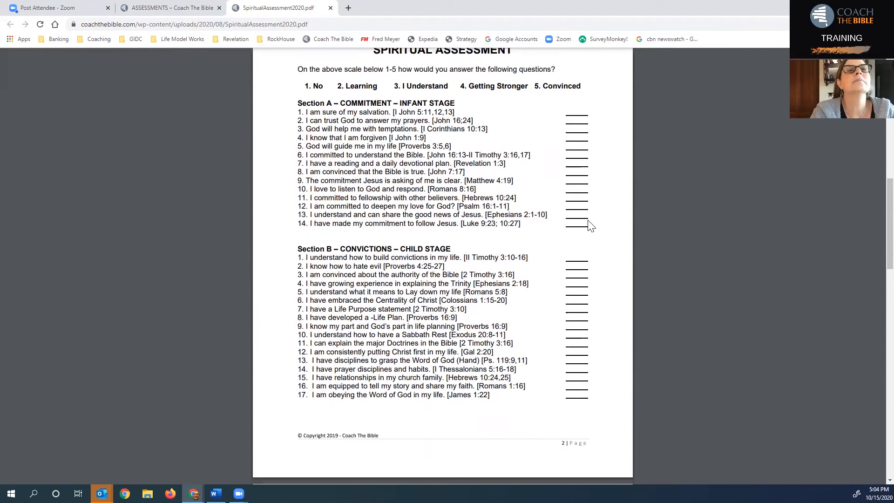
mouse_move(614, 224)
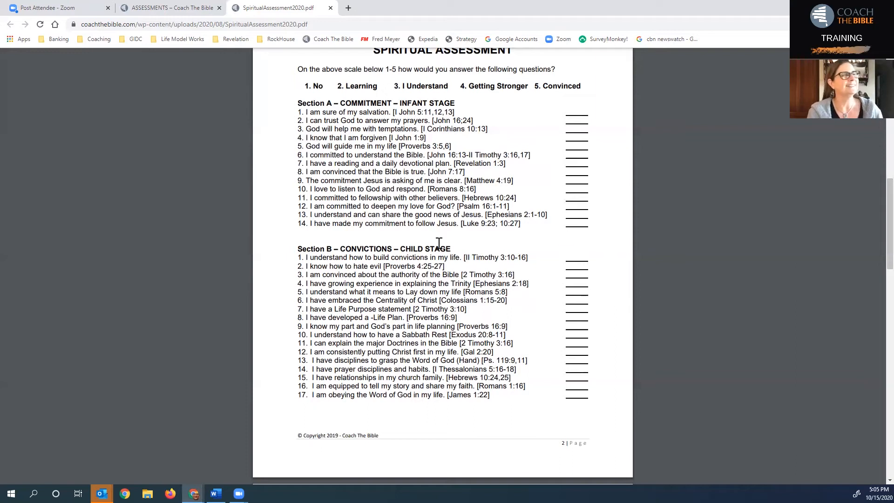
mouse_move(370, 311)
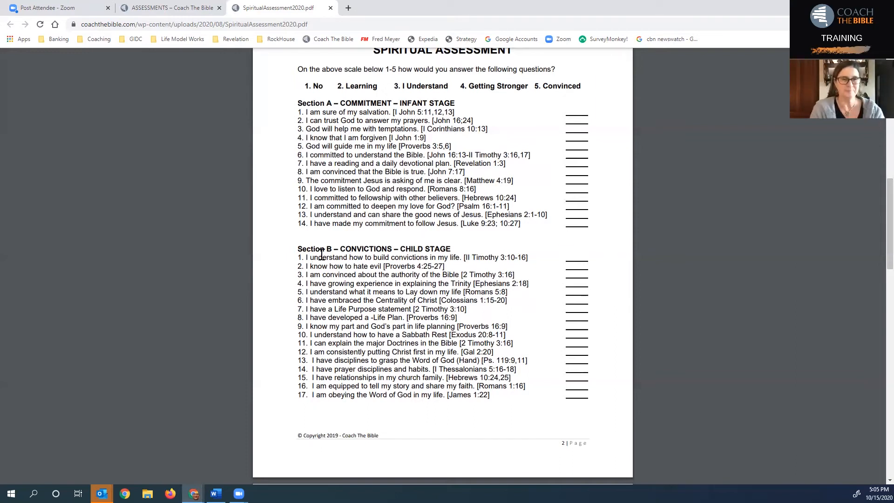
mouse_move(420, 239)
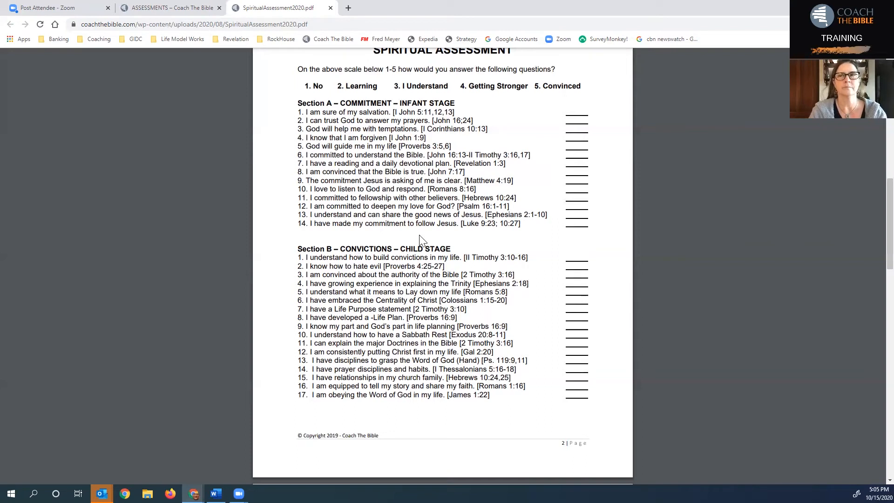
mouse_move(318, 257)
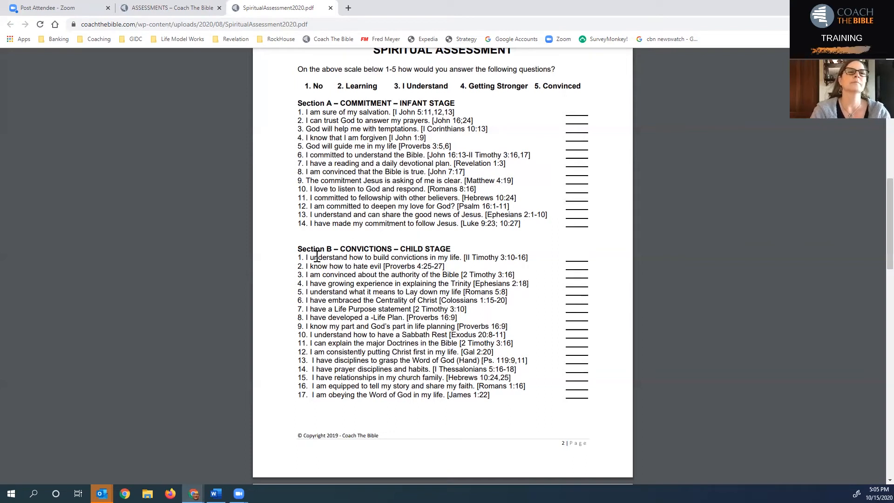
mouse_move(466, 257)
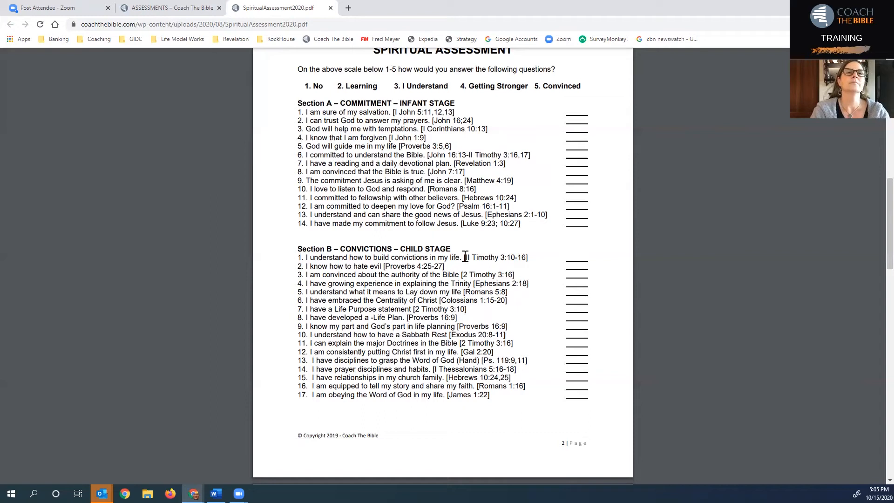
mouse_move(581, 262)
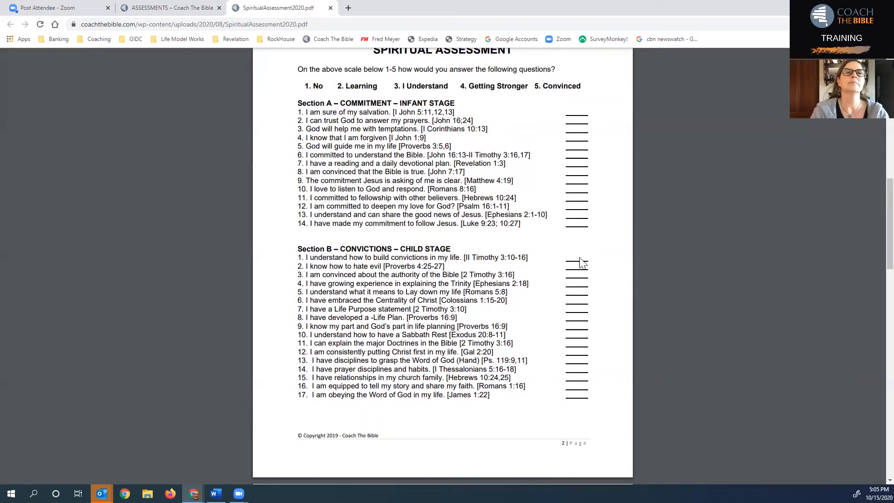
mouse_move(334, 243)
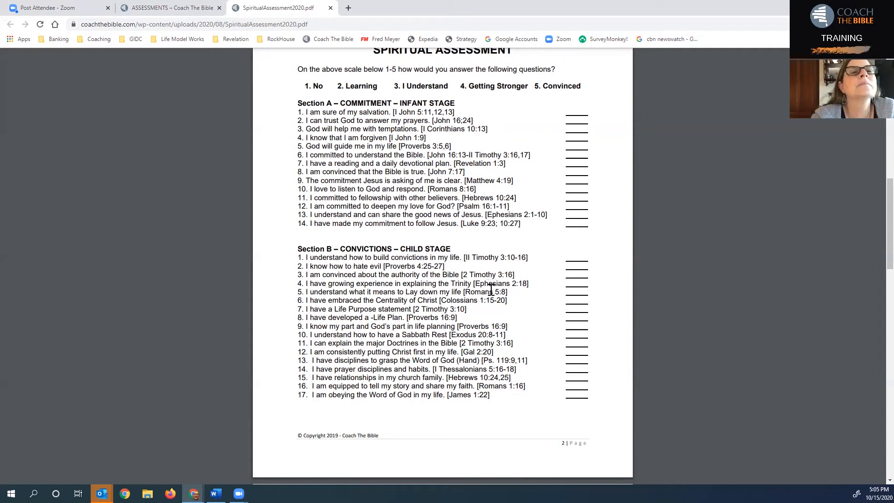
mouse_move(585, 290)
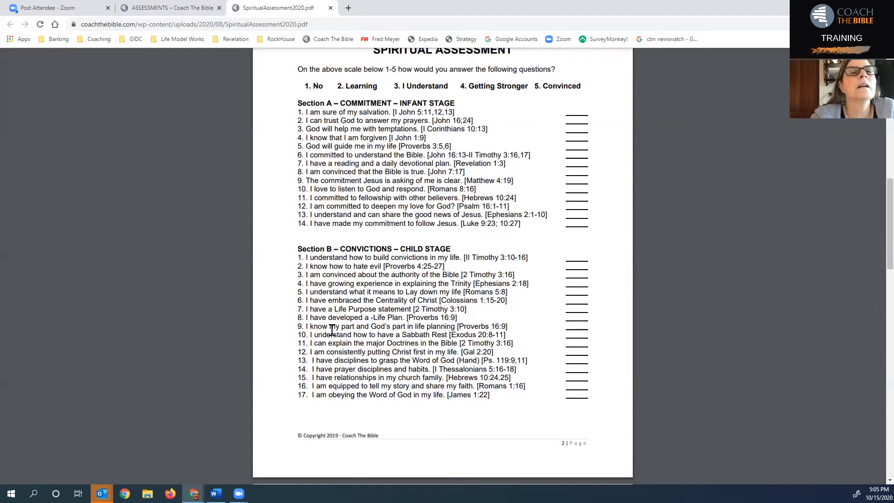
mouse_move(483, 319)
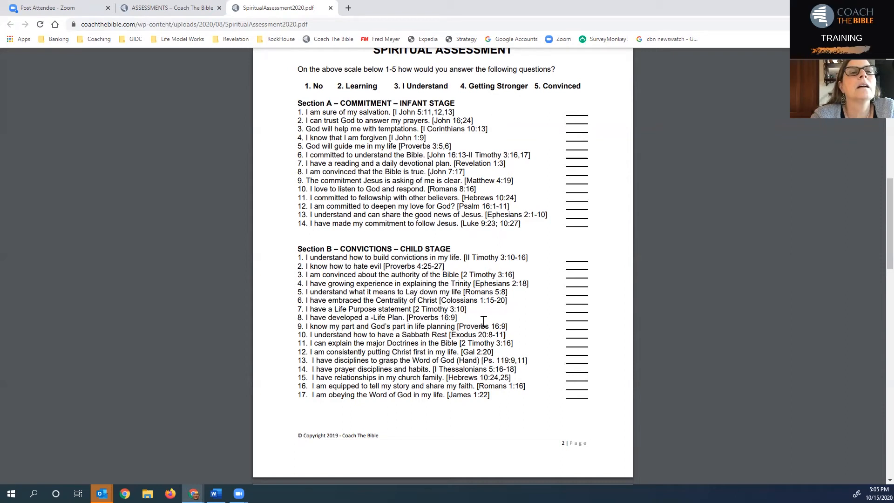
mouse_move(484, 326)
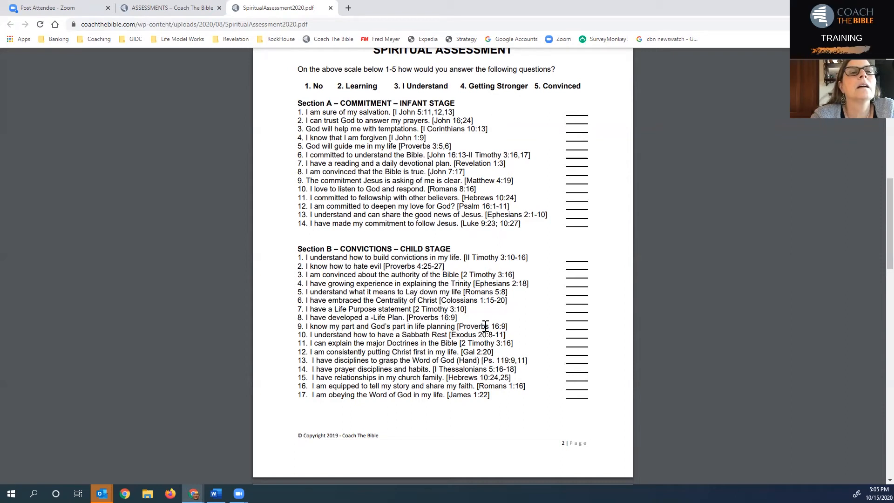
mouse_move(463, 346)
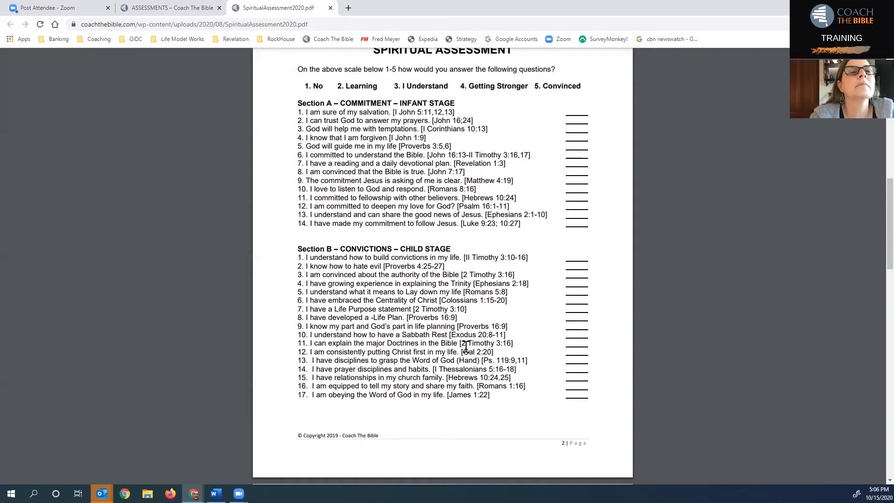
mouse_move(398, 296)
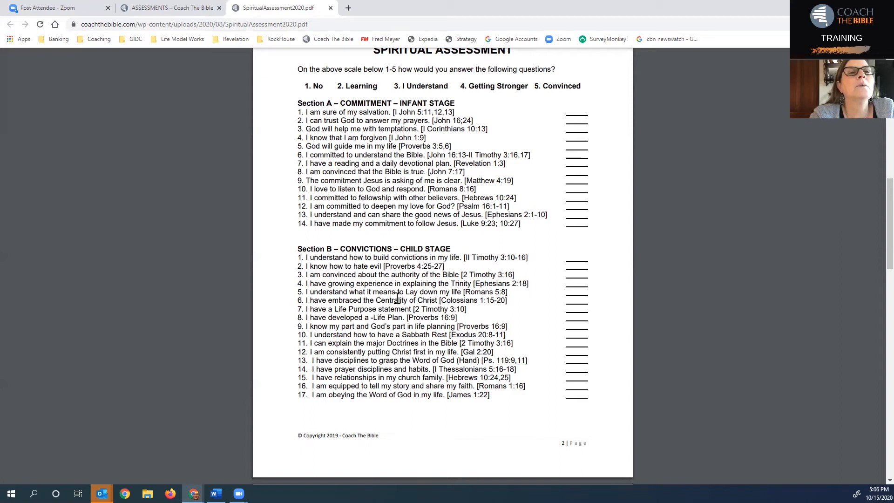
mouse_move(396, 301)
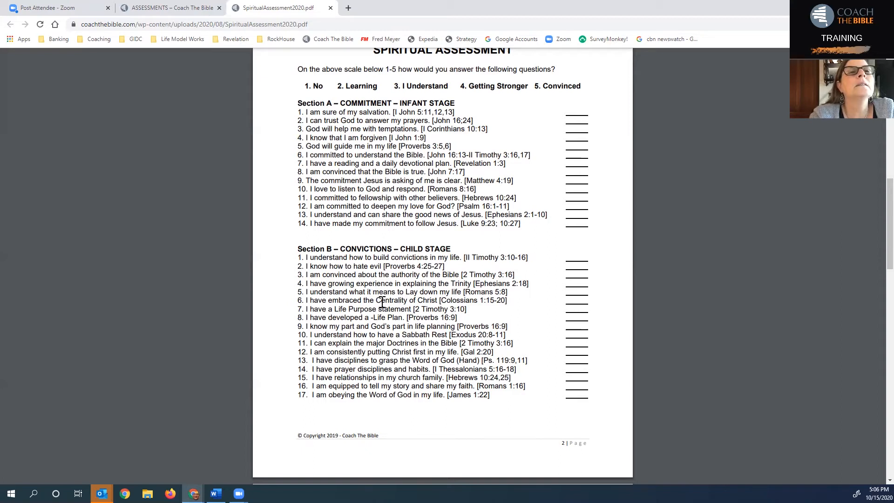
mouse_move(406, 295)
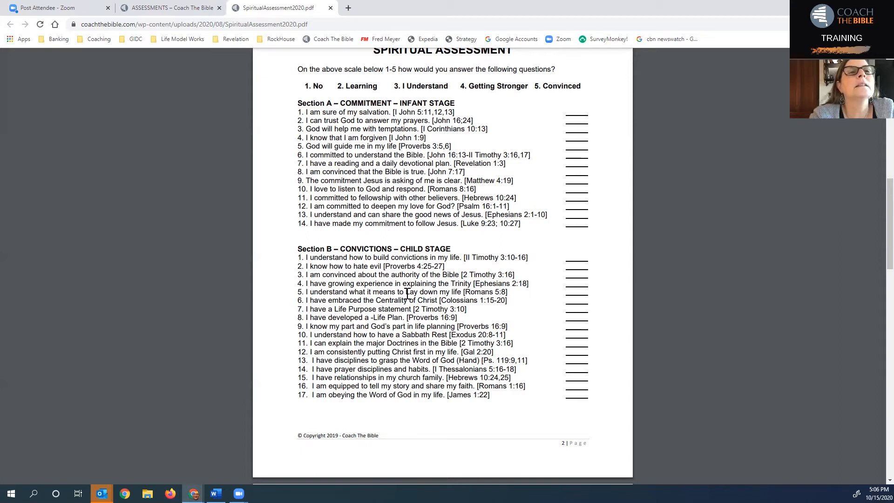
mouse_move(339, 292)
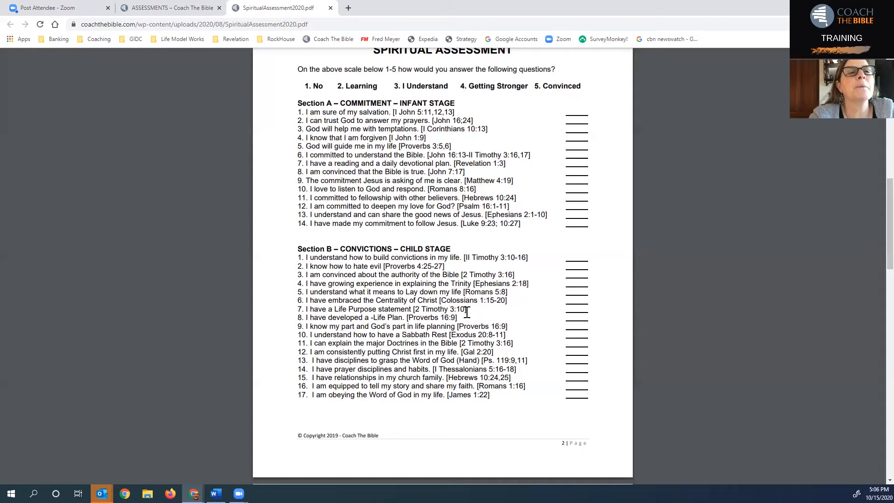
mouse_move(455, 335)
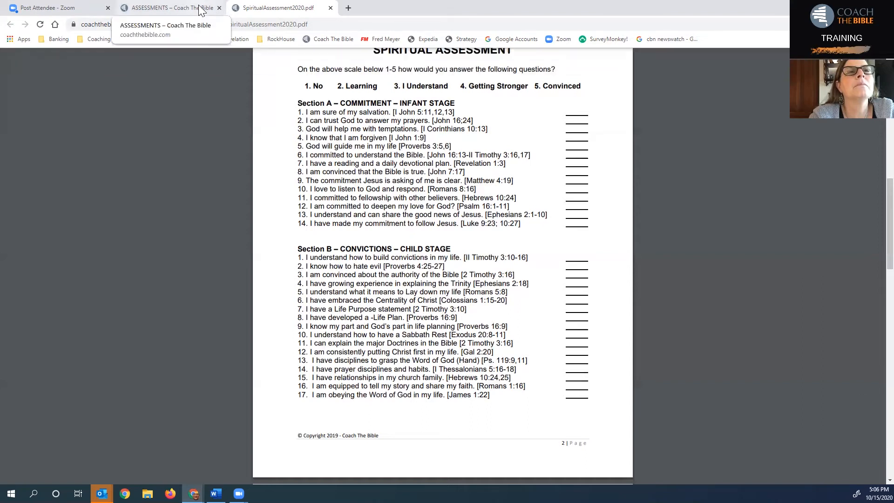
Step: Return to the Assessments tab and open the Spiritual Child stage page from the Stages menu
click(166, 7)
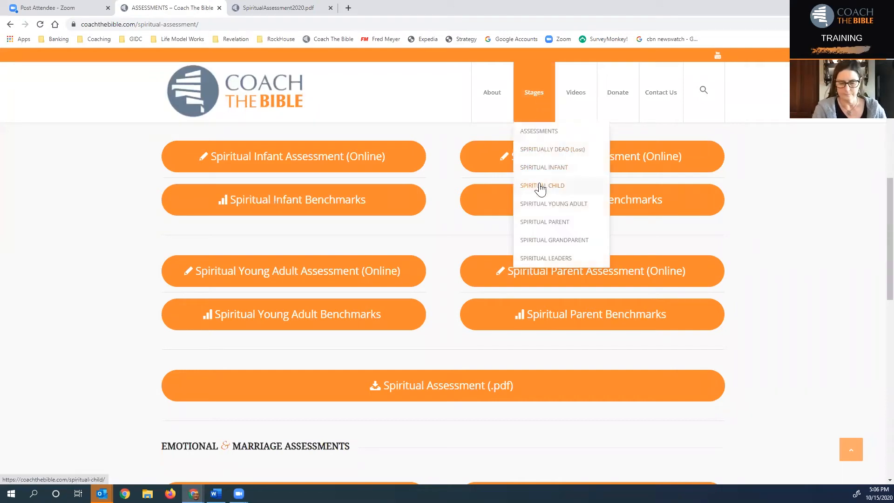
click(542, 185)
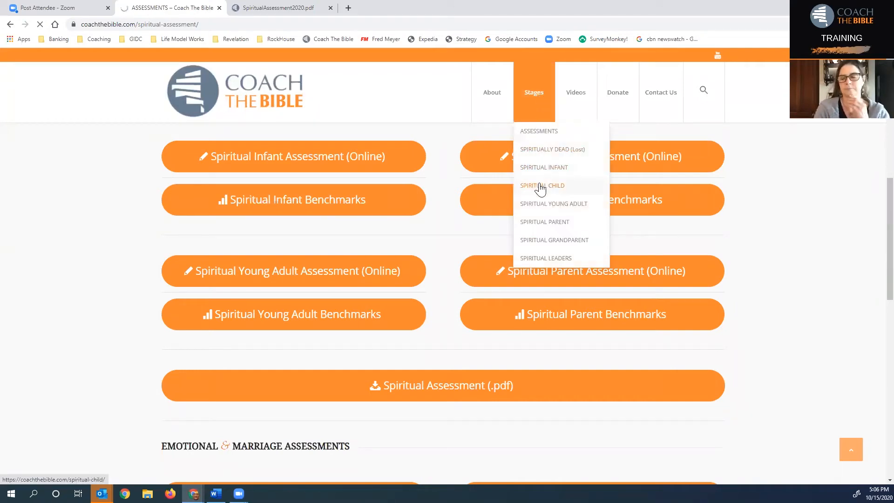
click(542, 186)
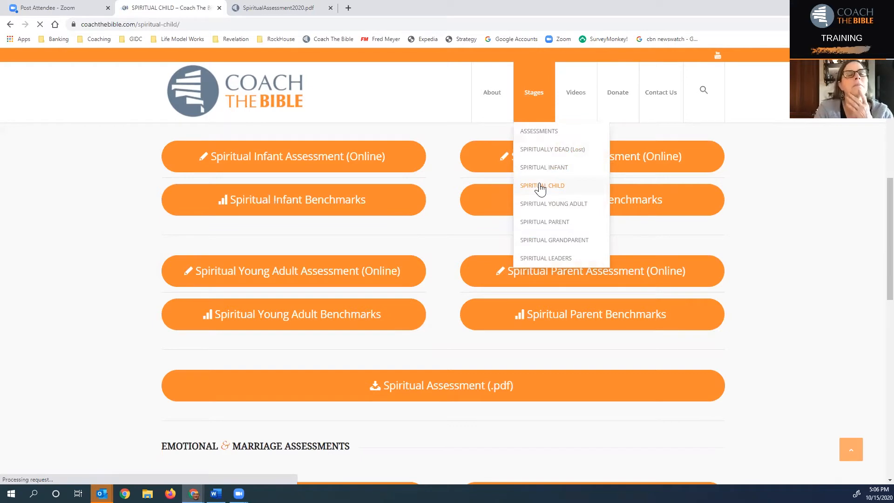
click(543, 185)
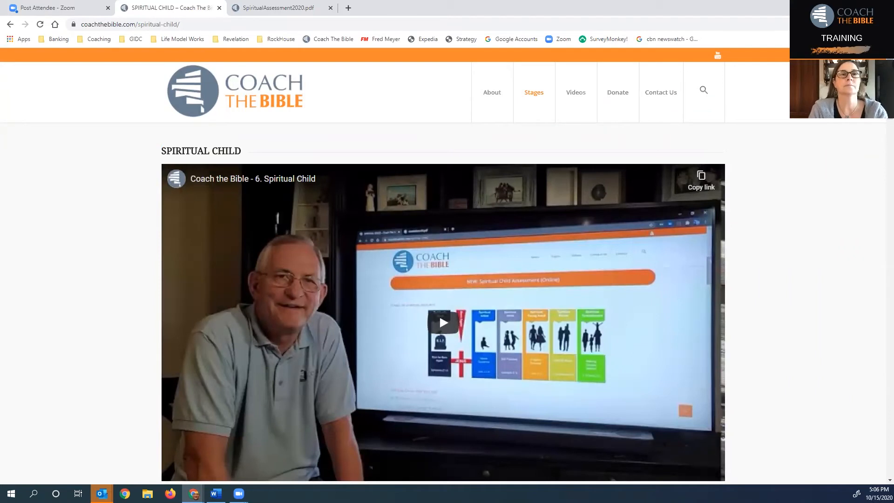
scroll(down, 3)
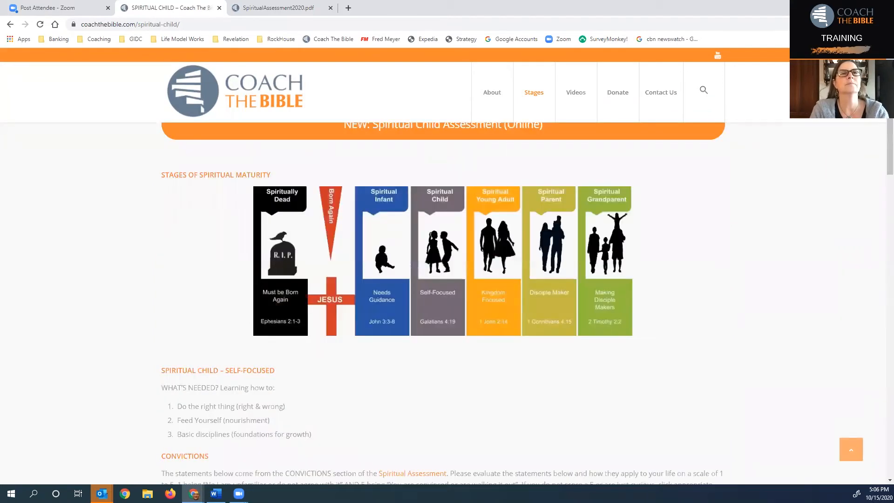
mouse_move(875, 142)
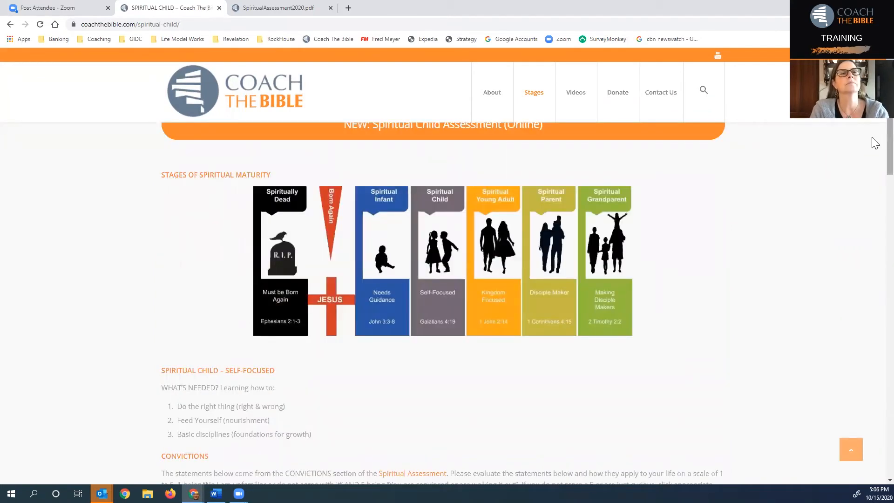
scroll(down, 3)
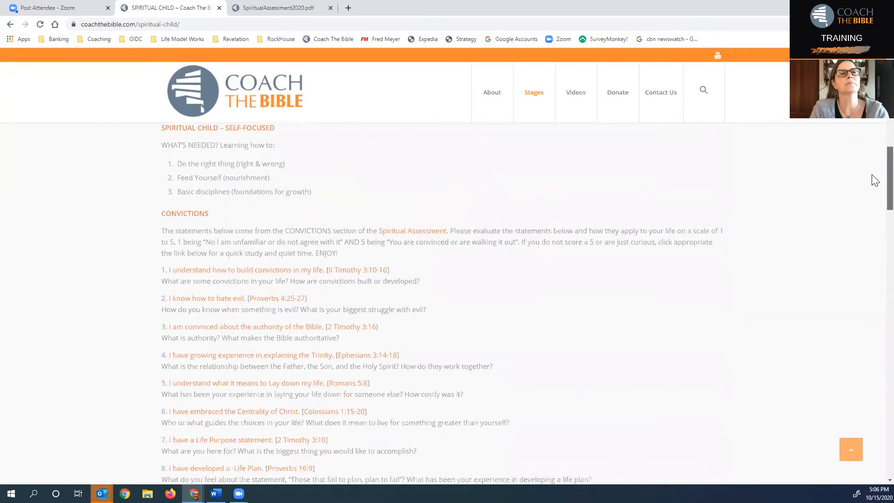
scroll(down, 3)
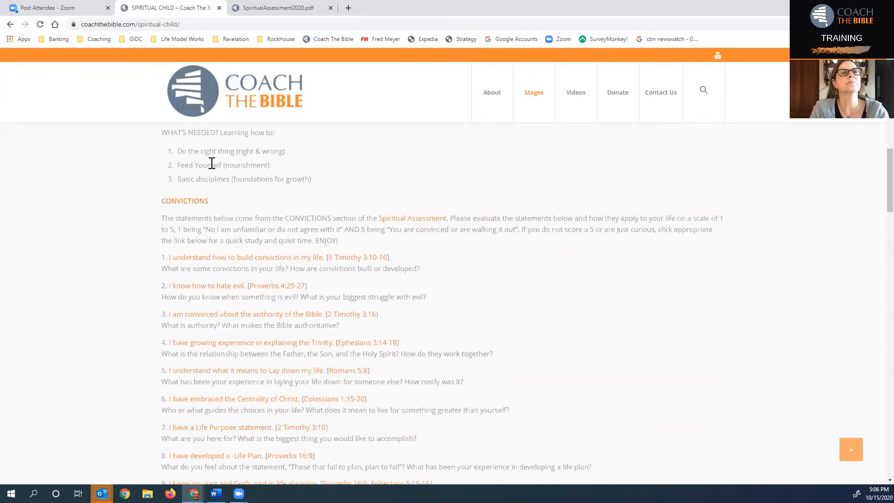
mouse_move(282, 154)
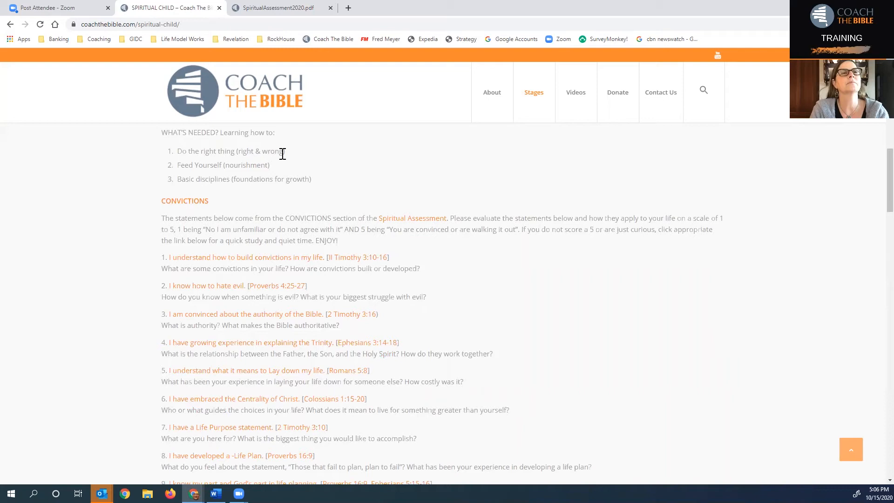
mouse_move(331, 156)
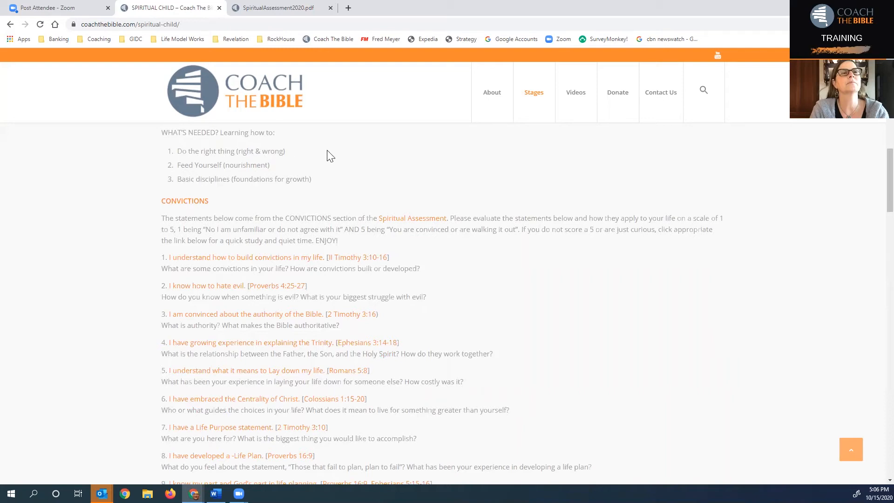
mouse_move(302, 176)
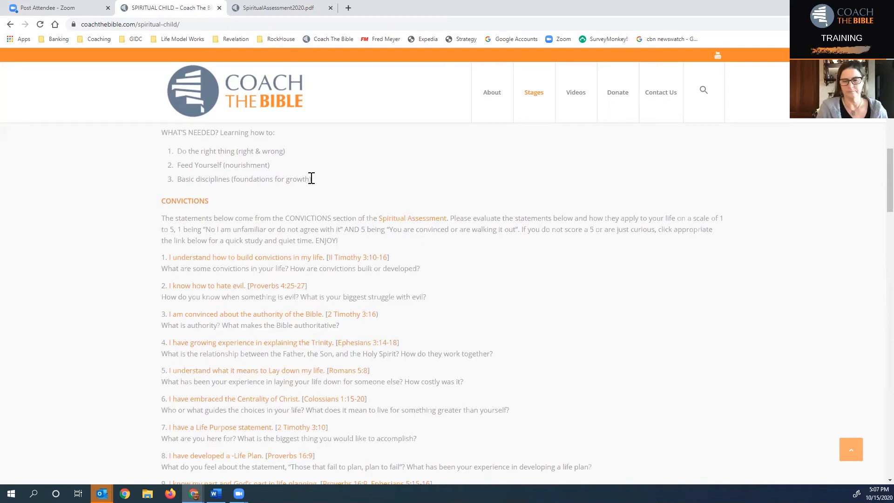
mouse_move(664, 173)
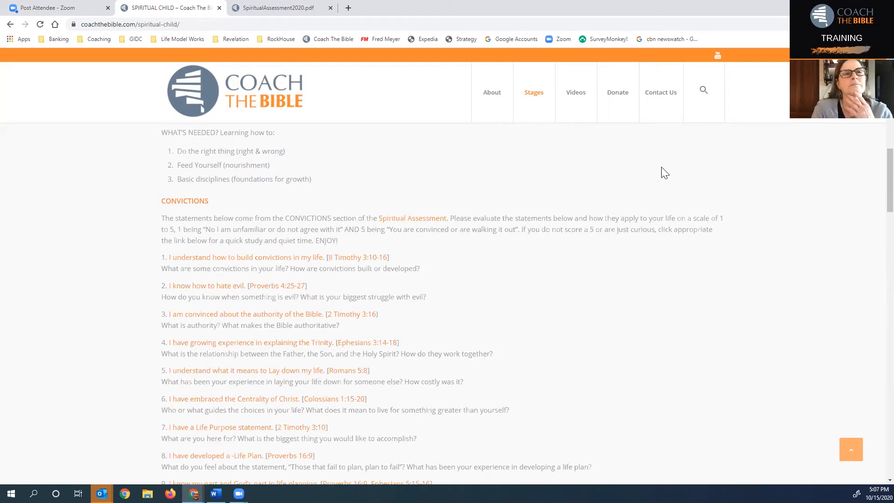
mouse_move(876, 162)
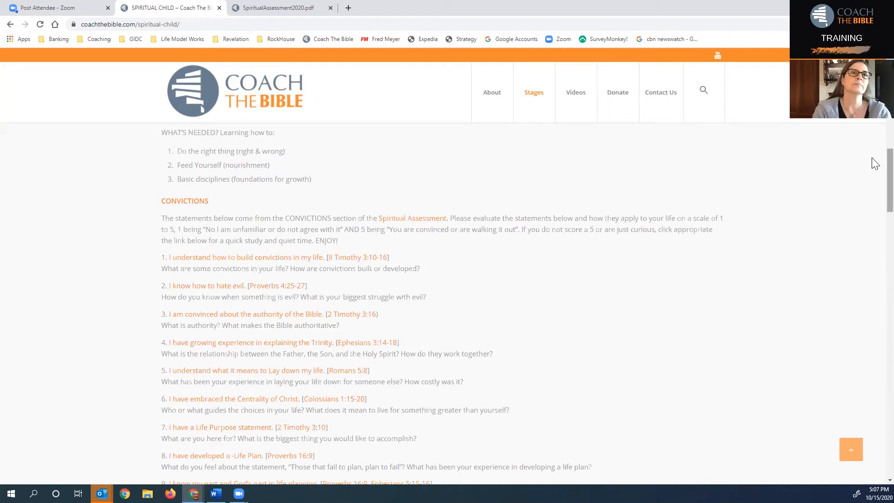
Step: Scroll the Spiritual Child page down to convictions 7 through 17
scroll(down, 3)
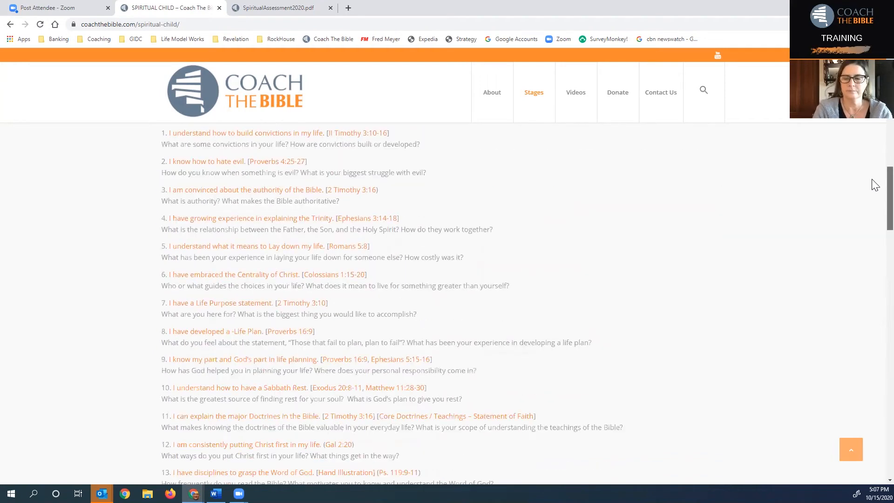
scroll(down, 3)
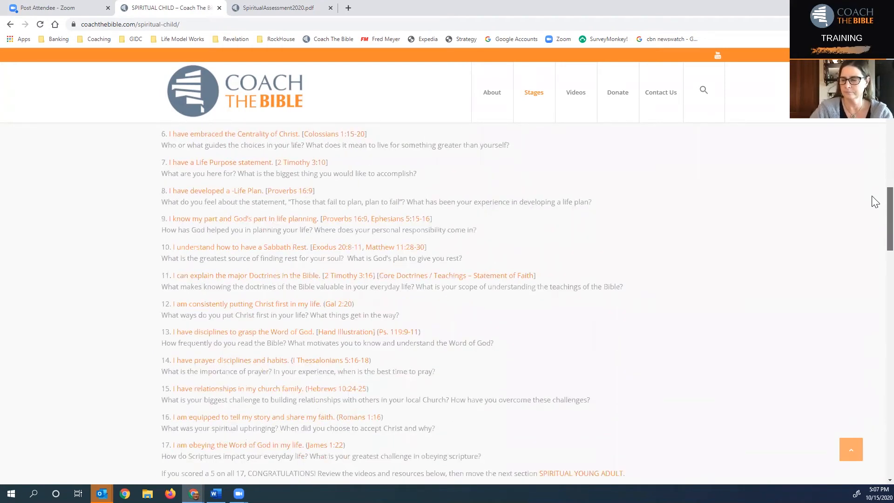
scroll(down, 3)
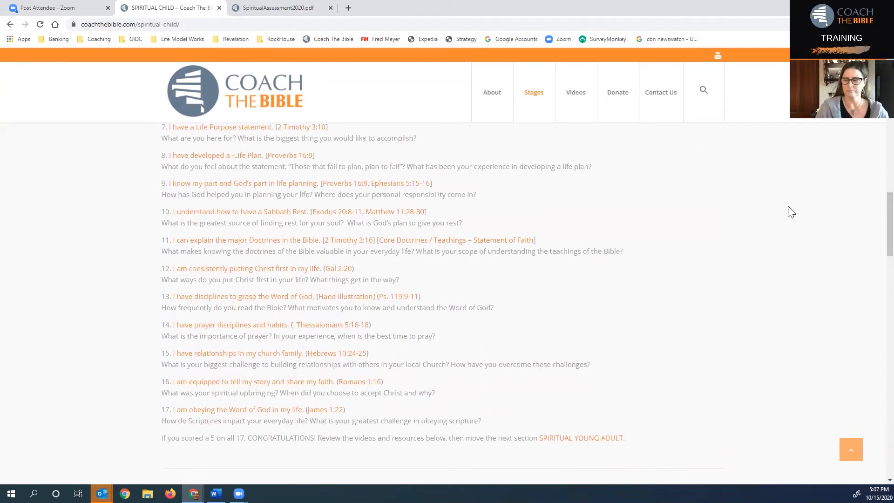
mouse_move(236, 353)
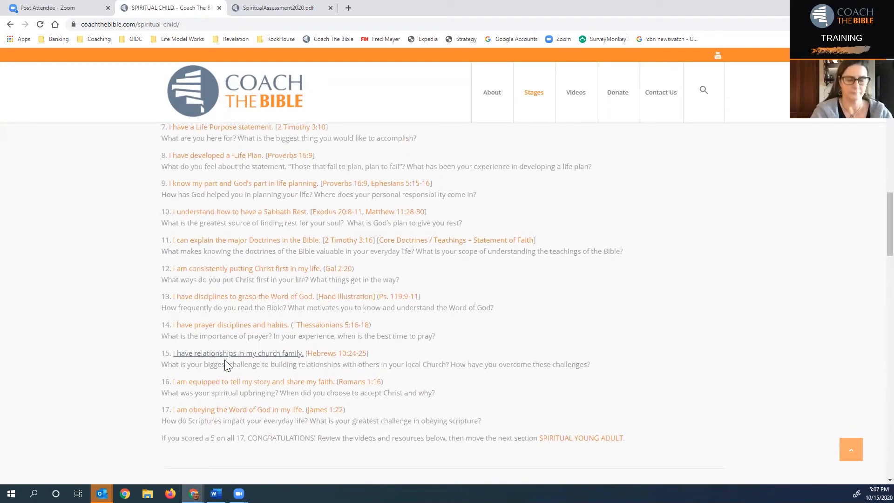
mouse_move(223, 251)
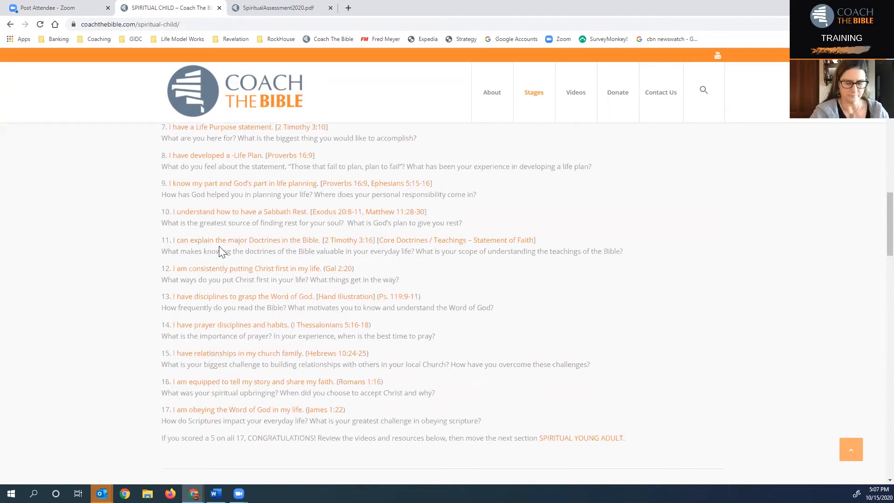
mouse_move(245, 240)
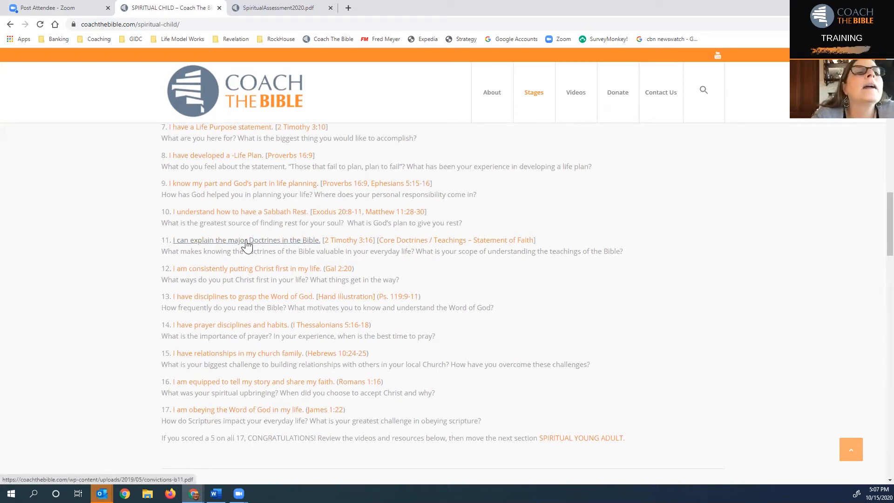
mouse_move(312, 241)
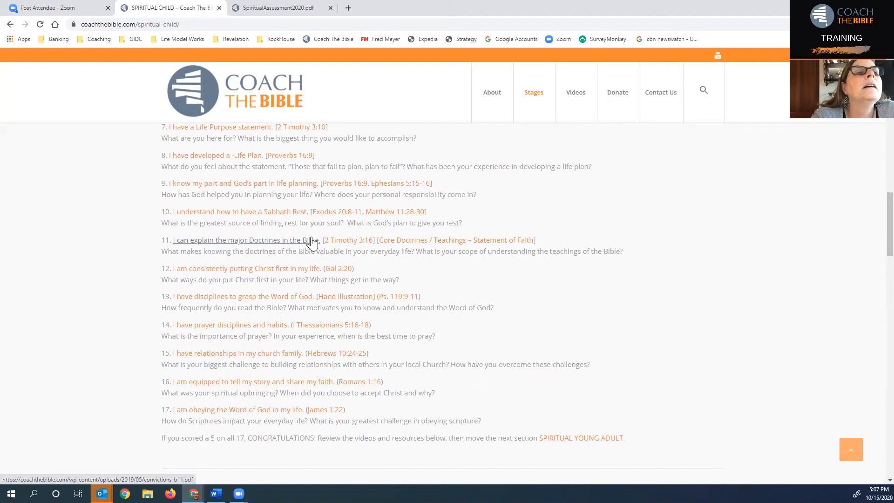
mouse_move(259, 271)
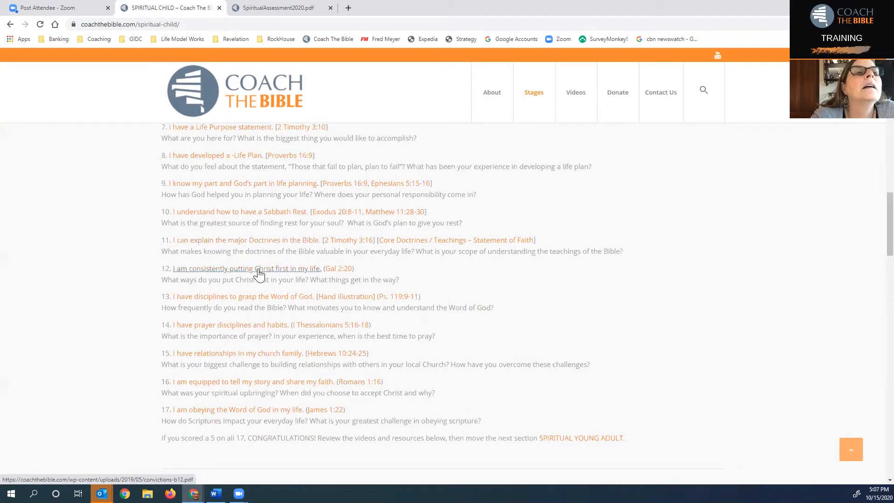
mouse_move(302, 254)
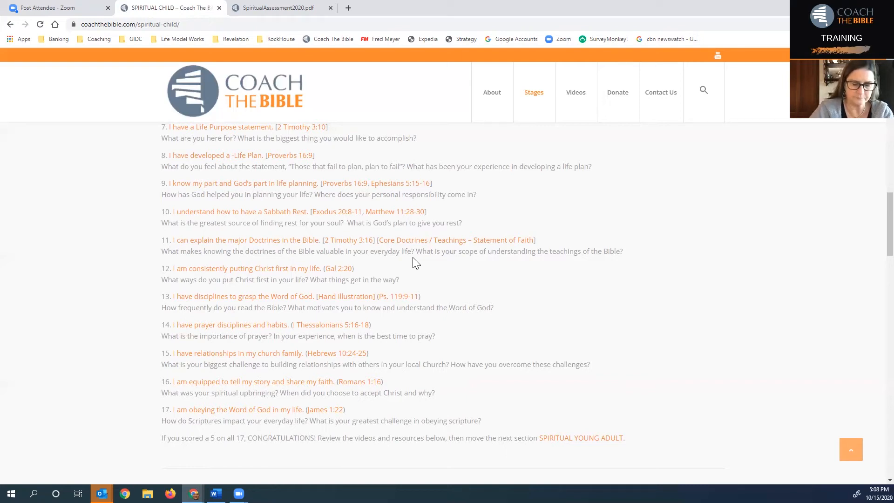
mouse_move(373, 264)
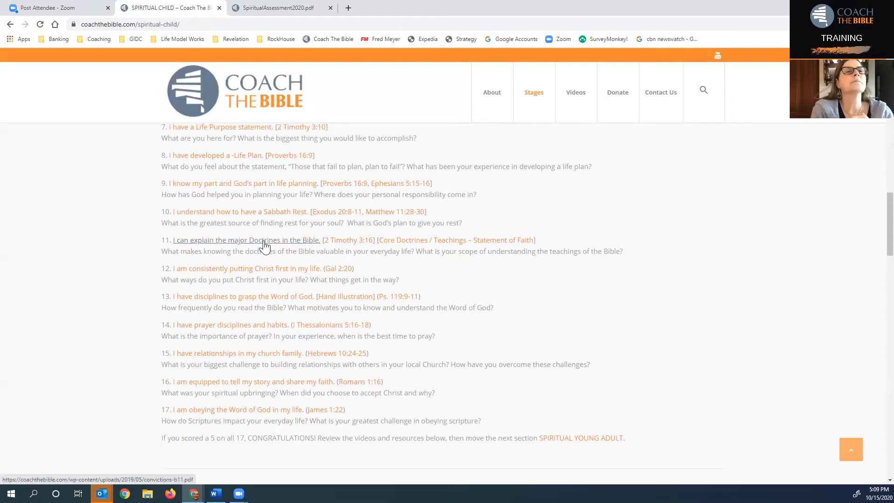
mouse_move(348, 239)
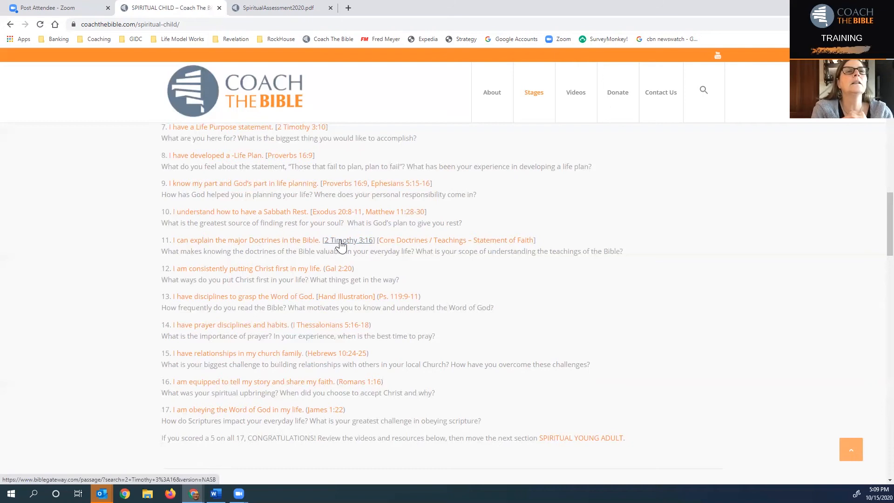
Step: View 2 Timothy 3:16 (NASB) on BibleGateway for conviction 11, then return to the Spiritual Child tab
click(348, 239)
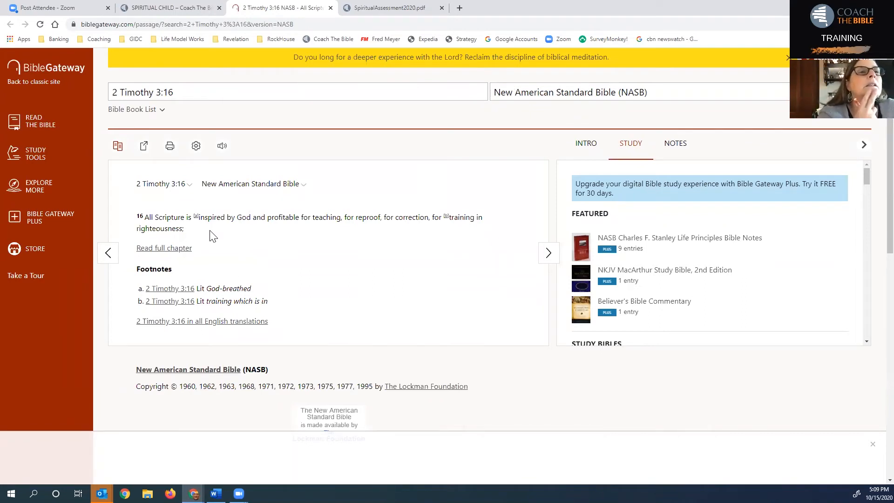
mouse_move(173, 107)
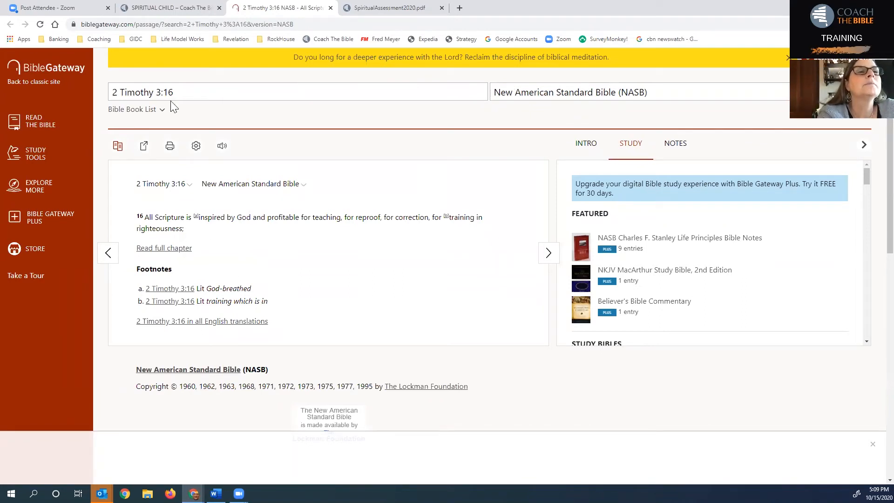
click(168, 8)
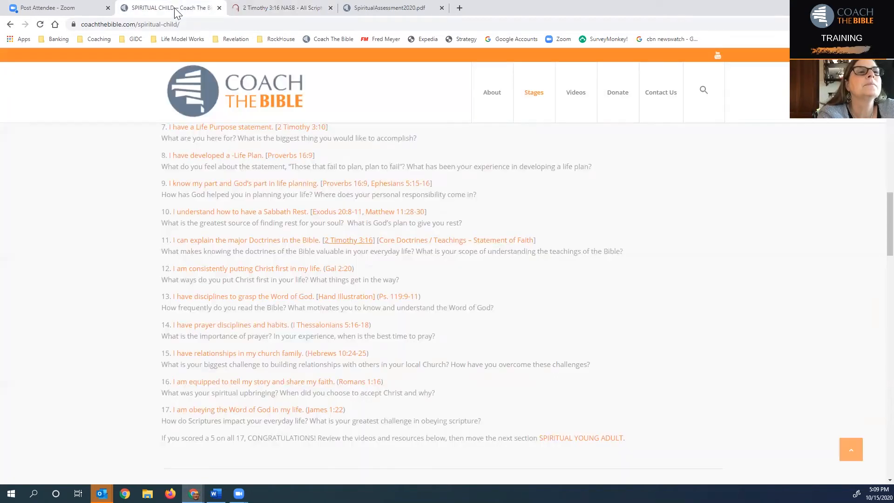
mouse_move(408, 239)
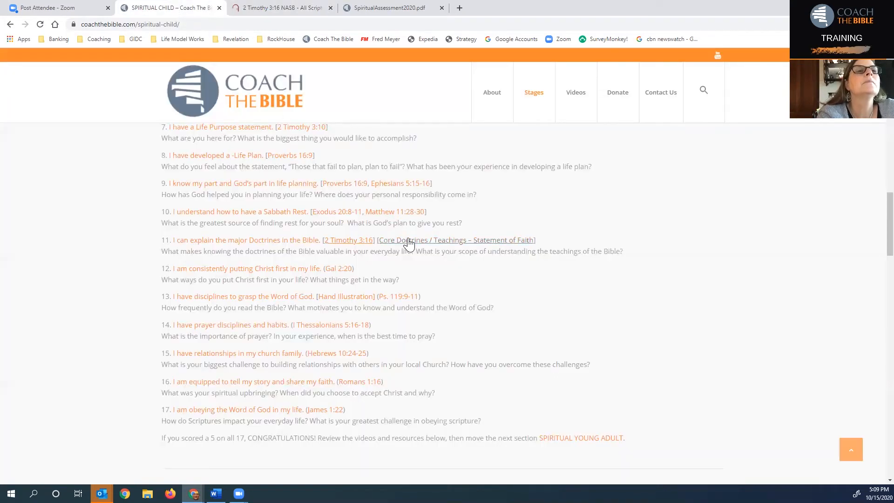
mouse_move(408, 240)
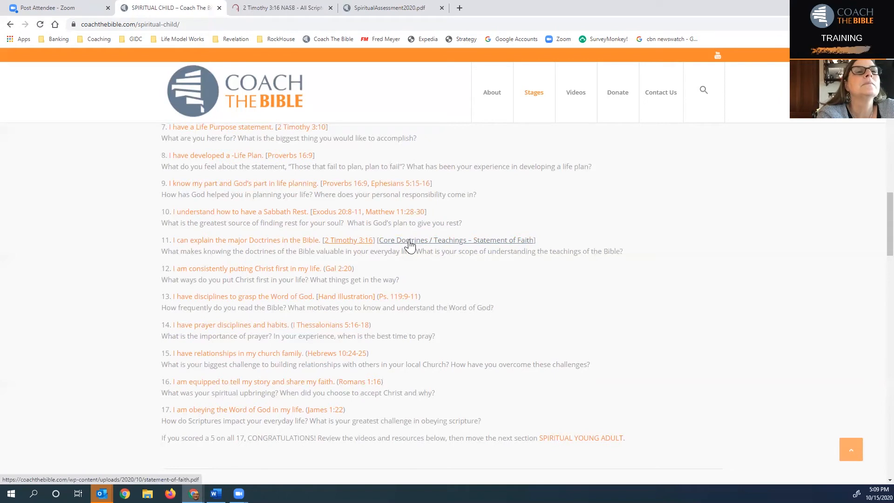
Step: Open the Core Doctrines Statement of Faith PDF from the Spiritual Child page
click(457, 239)
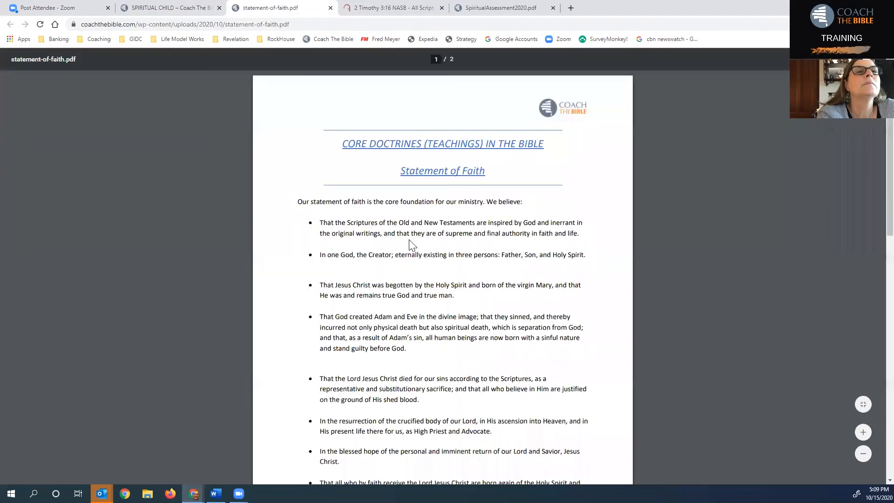
mouse_move(441, 416)
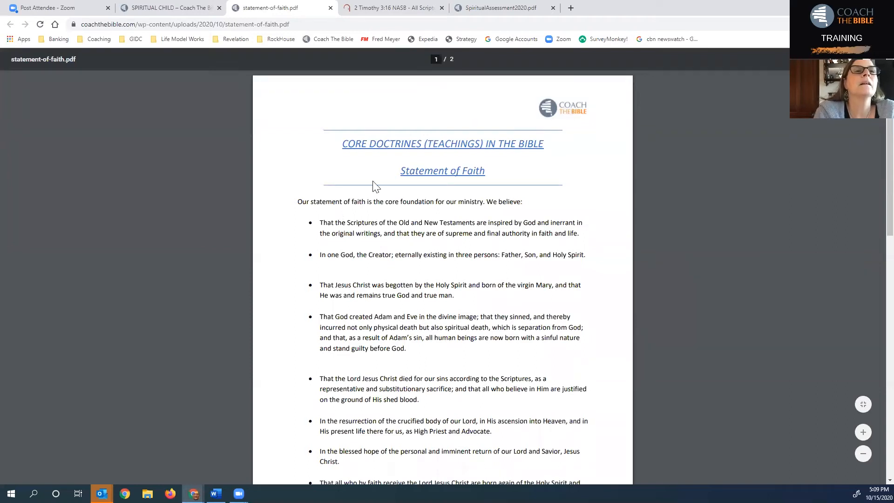
mouse_move(212, 105)
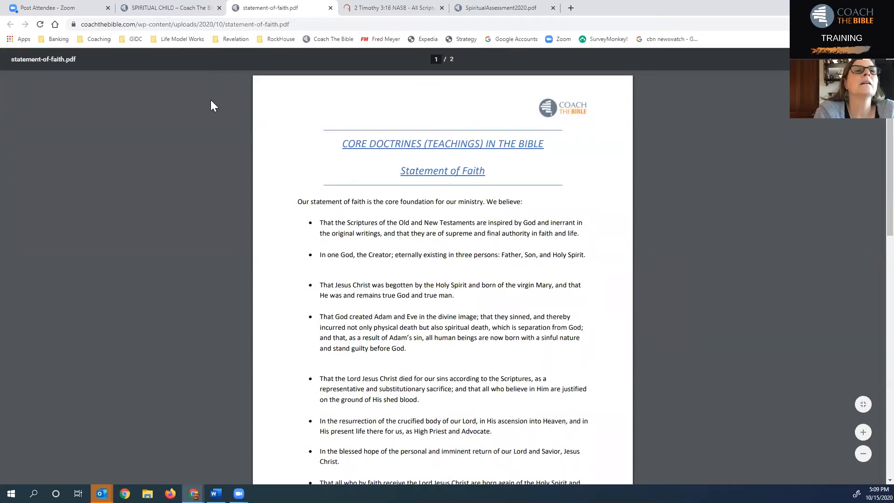
mouse_move(169, 7)
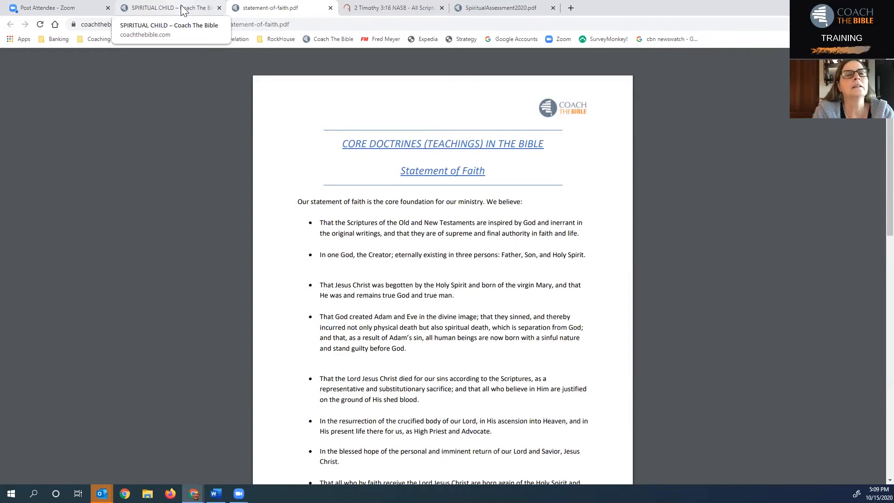
Step: Return to the Spiritual Child tab to reach the B.11 Doctrines handout link
click(169, 7)
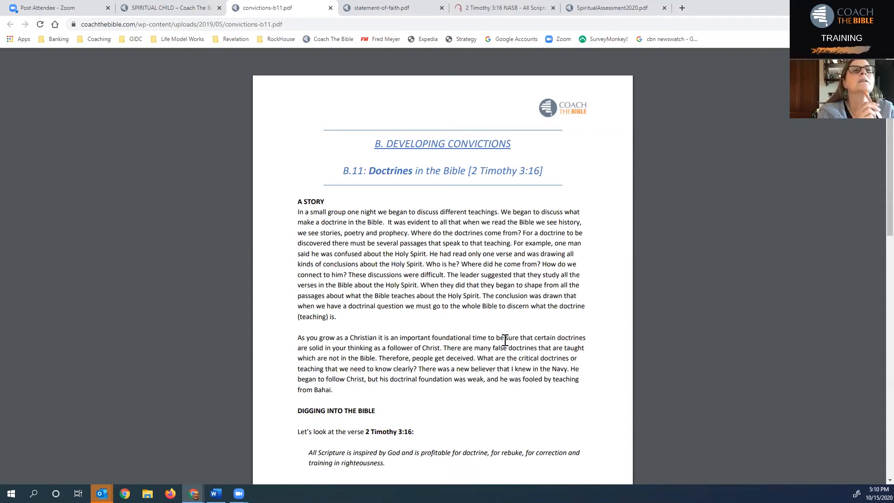
mouse_move(429, 239)
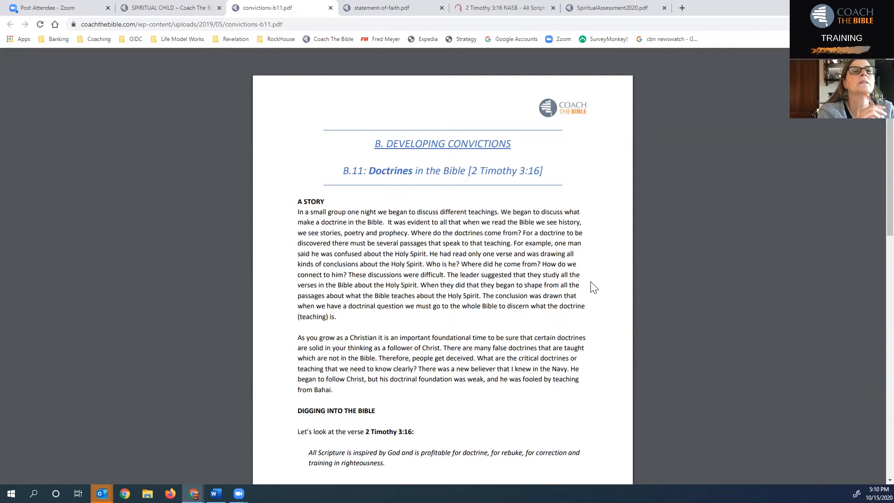
mouse_move(599, 285)
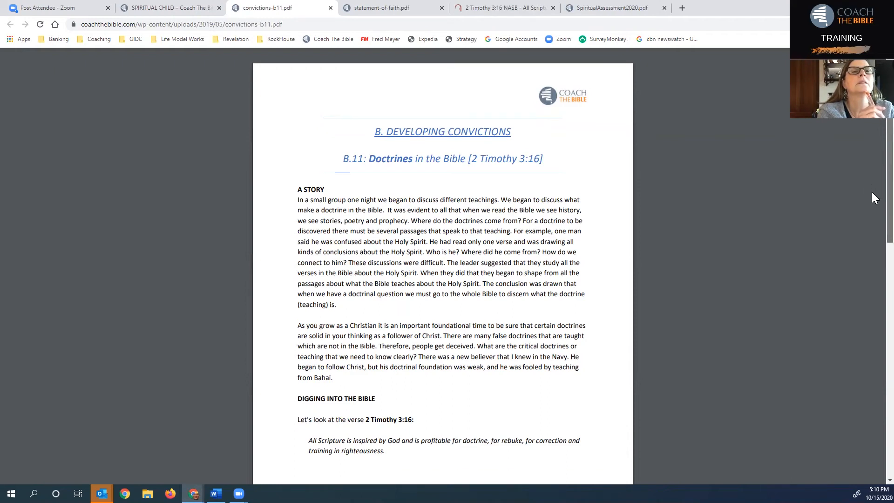
Step: Scroll the B.11 Doctrines handout to its 2 Timothy 3:16 passage and Discussion and Discovery questions
scroll(down, 3)
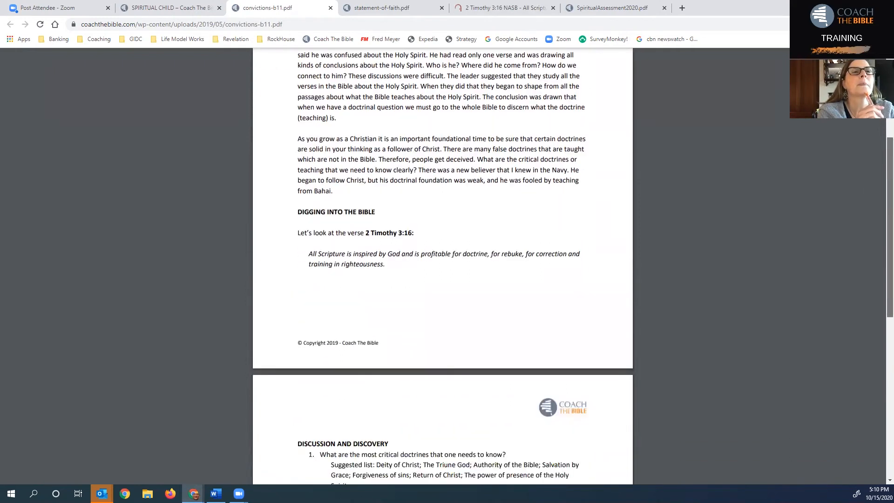
scroll(down, 3)
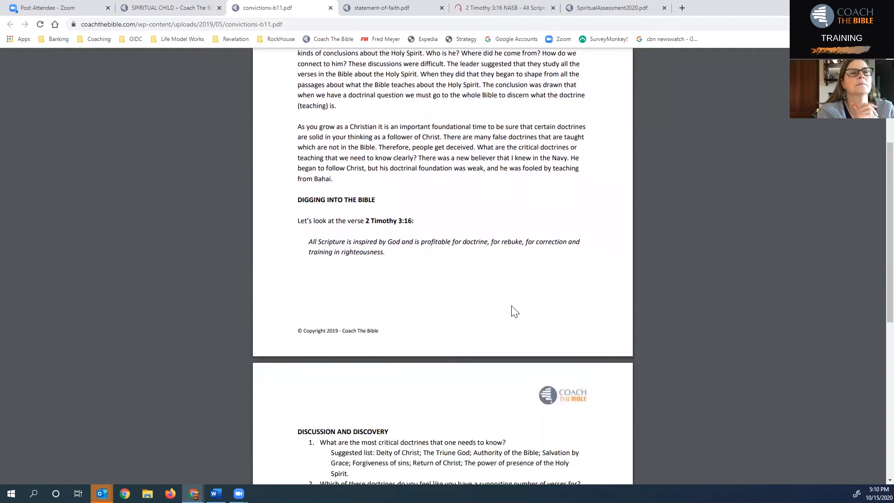
mouse_move(494, 240)
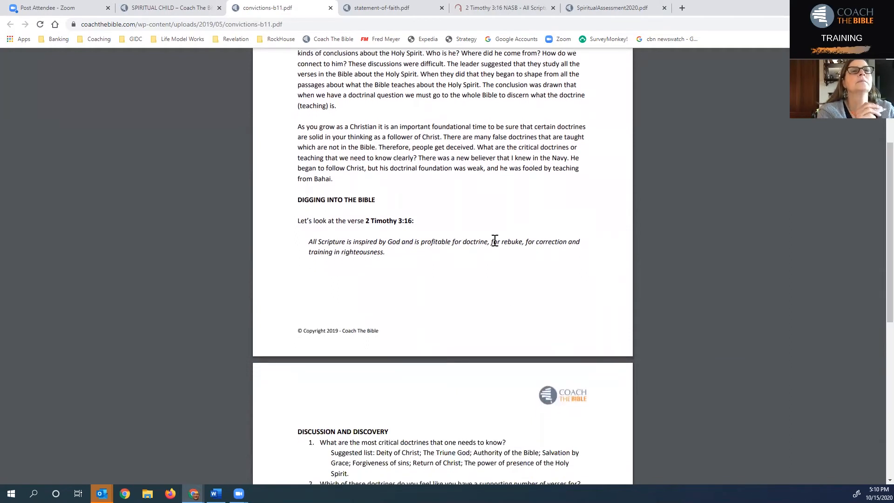
mouse_move(356, 327)
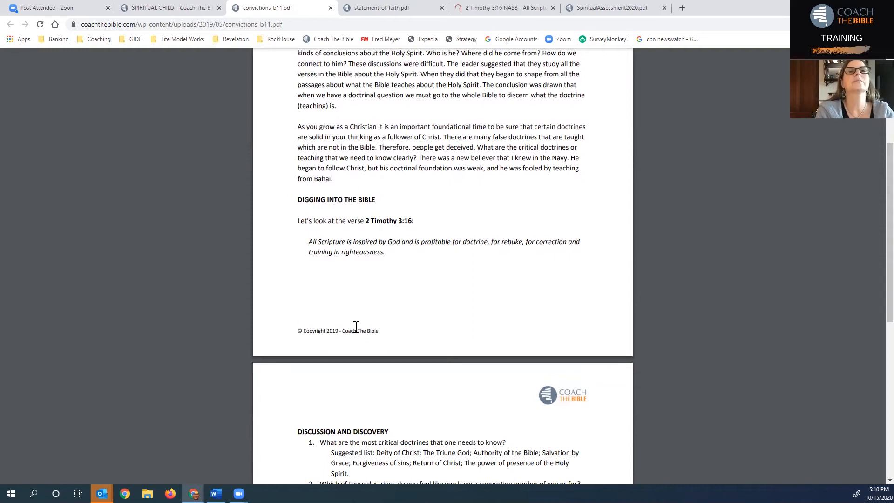
mouse_move(876, 159)
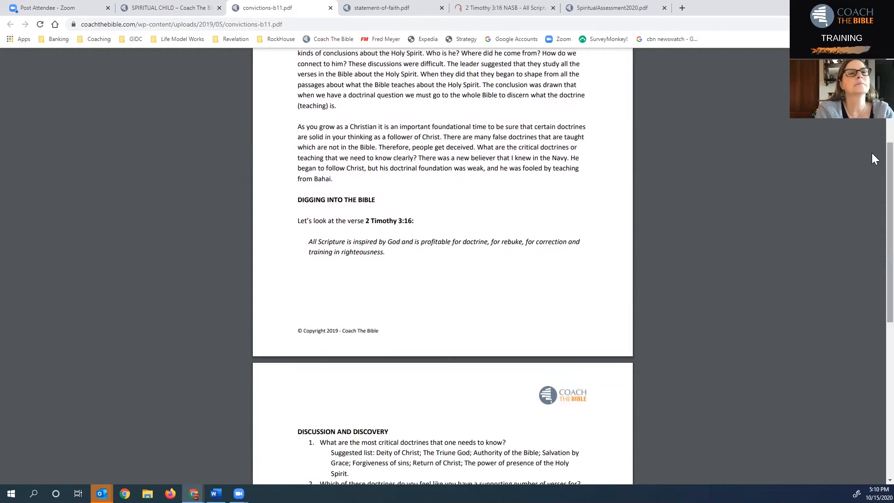
scroll(down, 3)
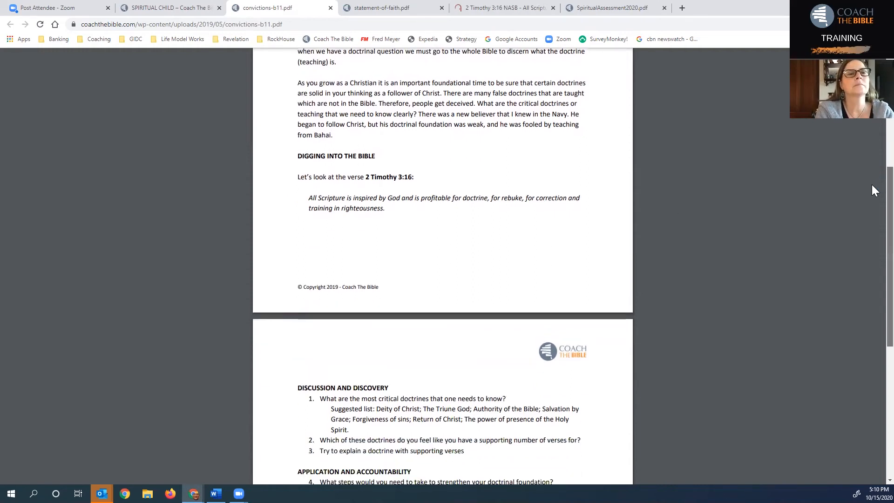
scroll(down, 3)
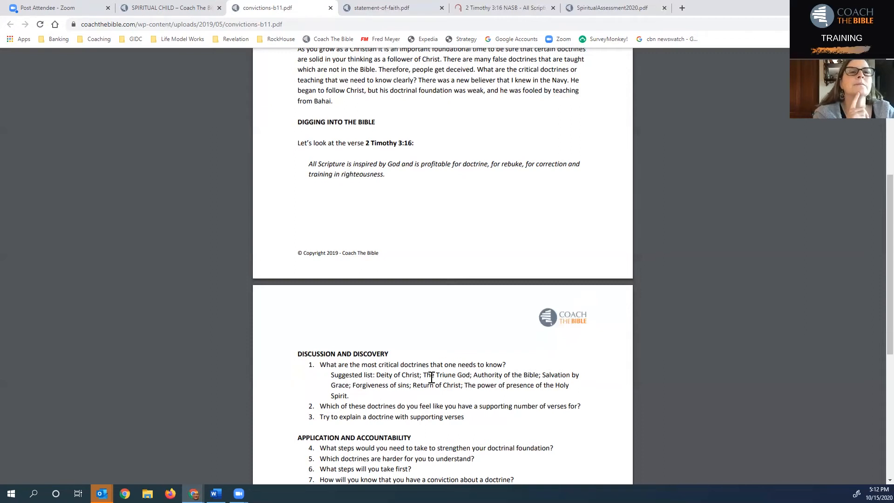
mouse_move(461, 376)
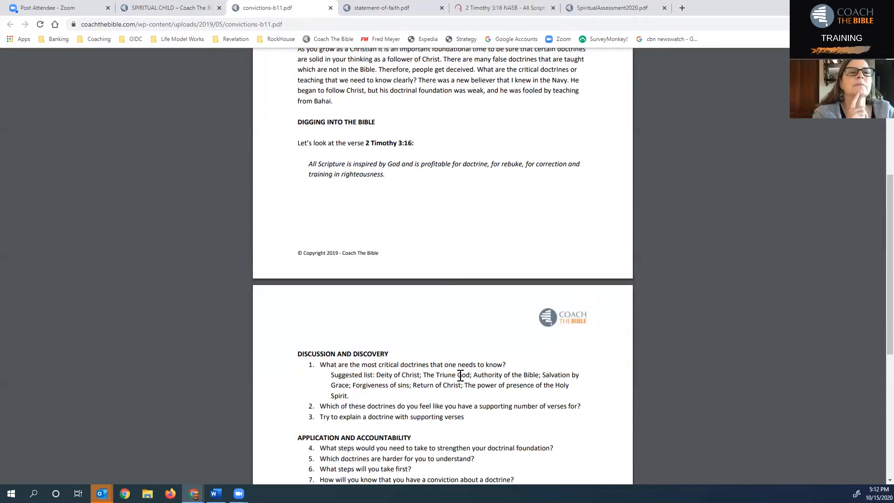
mouse_move(450, 367)
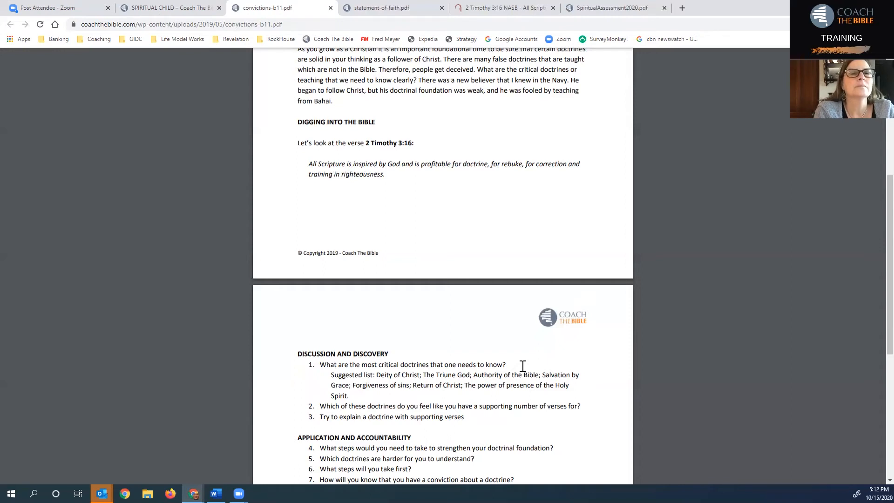
mouse_move(576, 377)
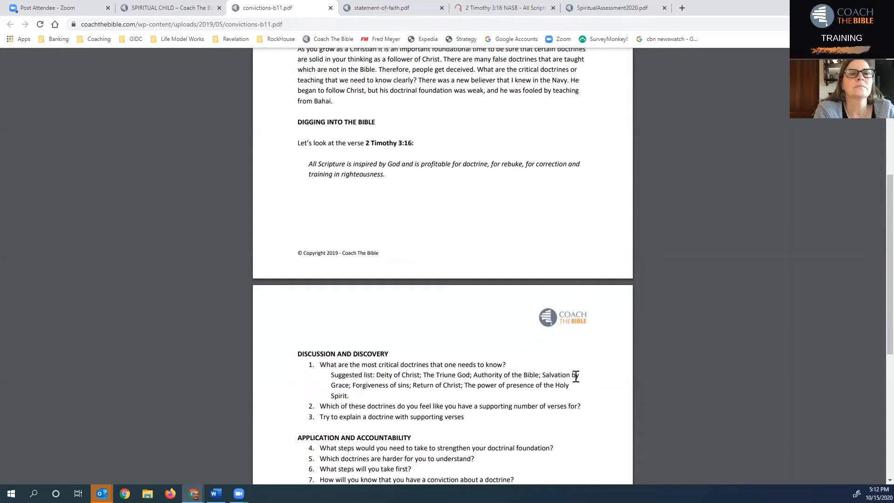
mouse_move(373, 385)
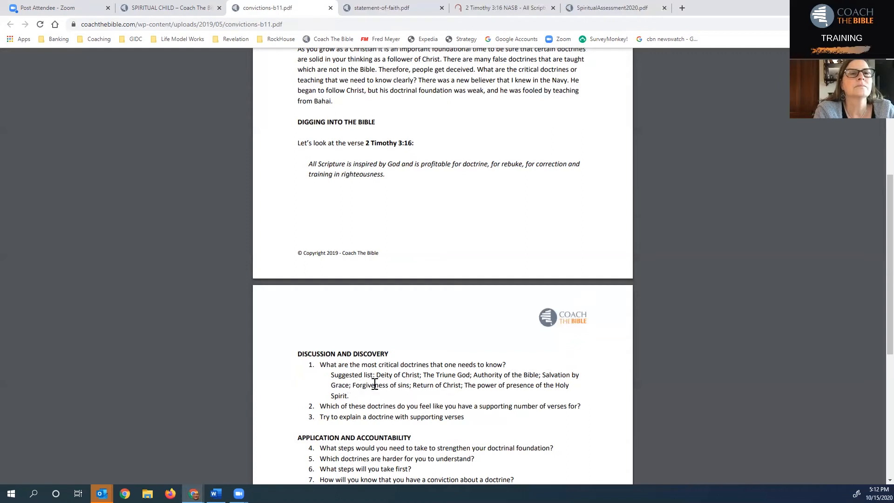
mouse_move(435, 392)
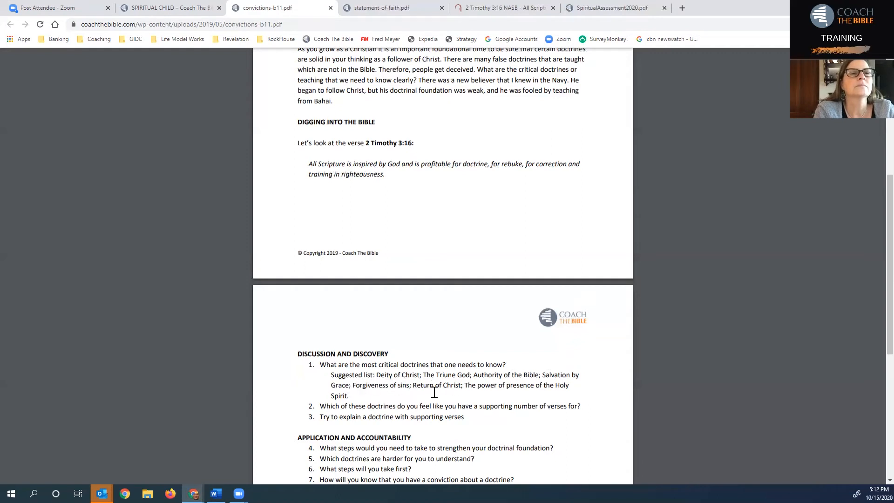
mouse_move(506, 386)
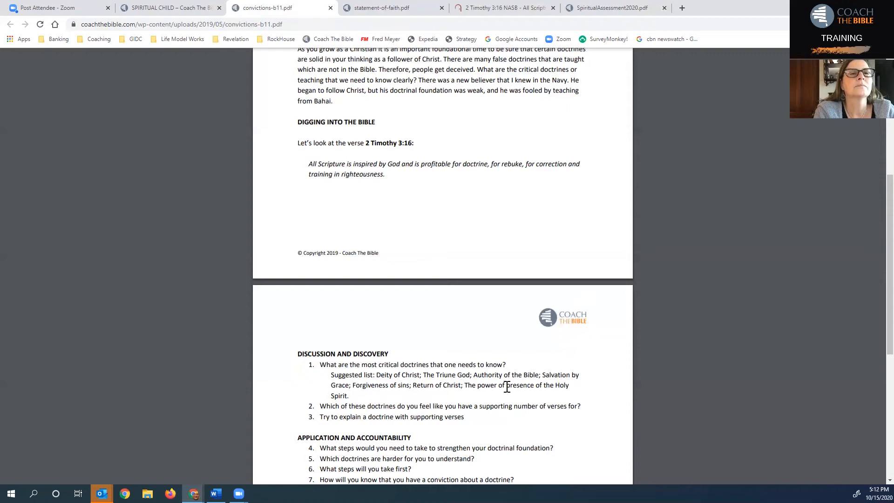
mouse_move(358, 399)
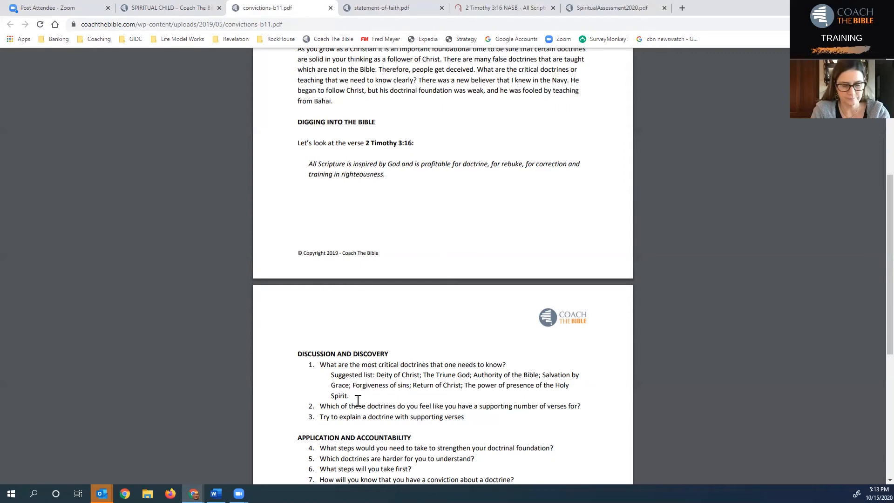
mouse_move(357, 407)
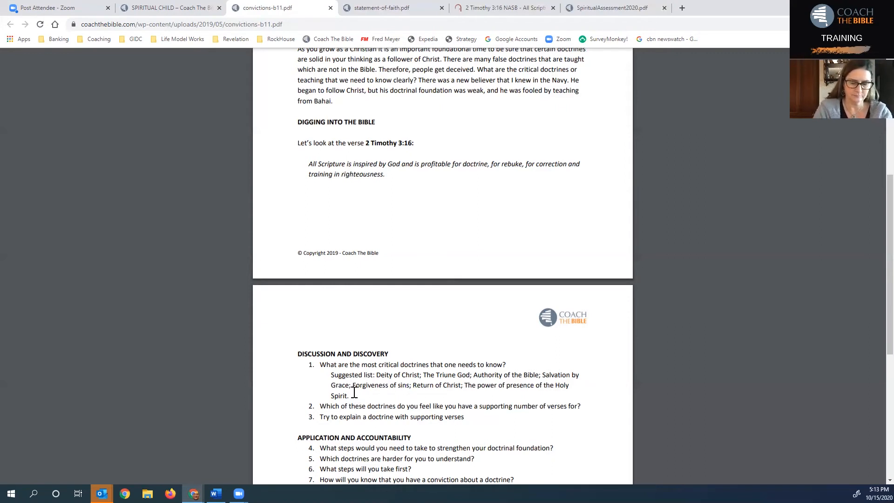
mouse_move(454, 379)
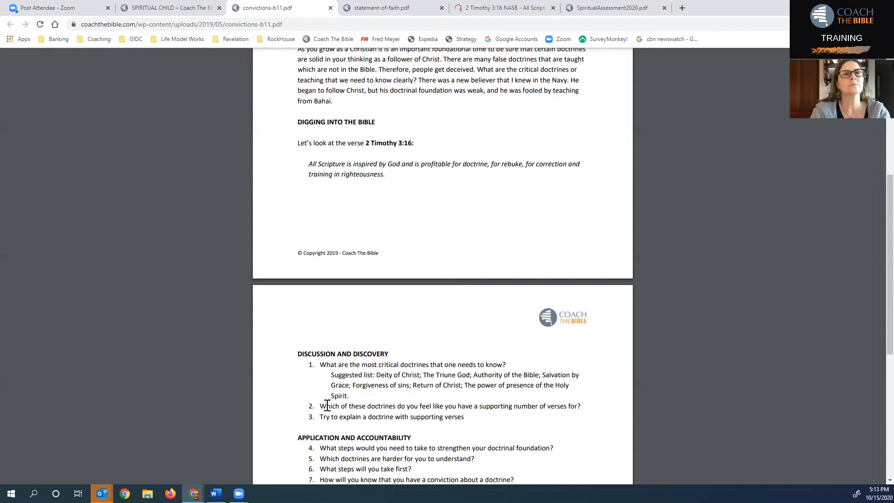
mouse_move(411, 405)
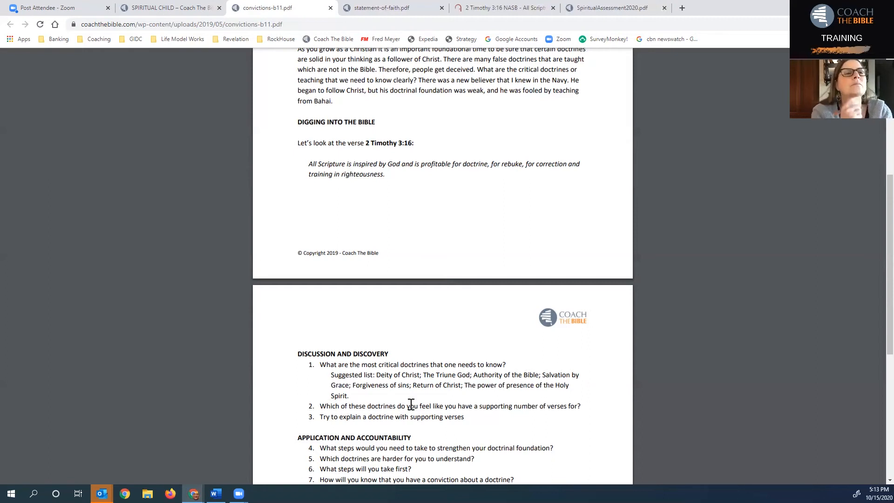
mouse_move(574, 405)
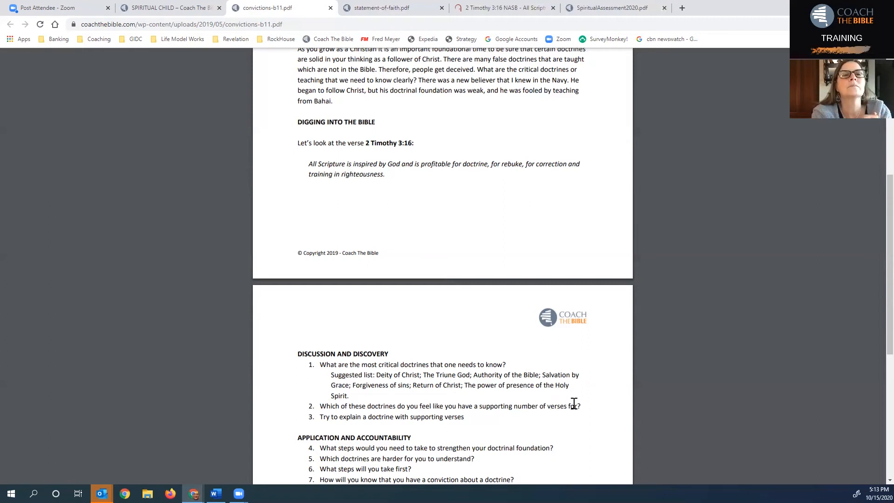
mouse_move(611, 396)
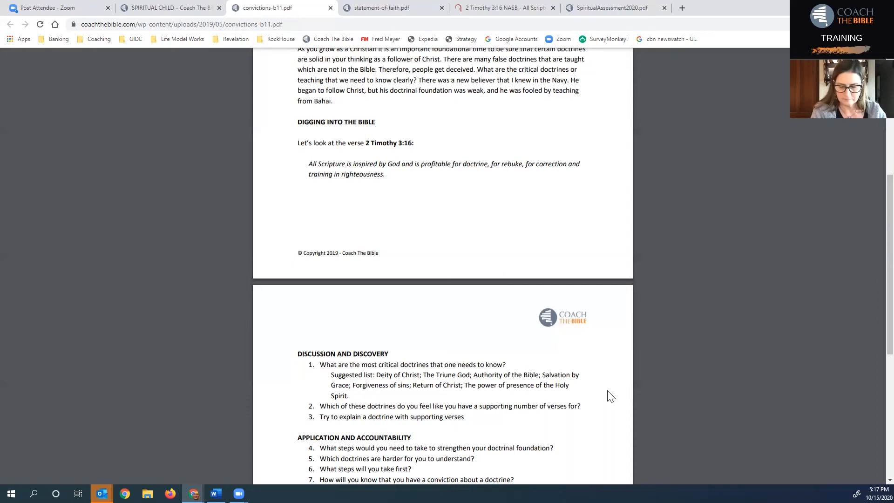
mouse_move(875, 296)
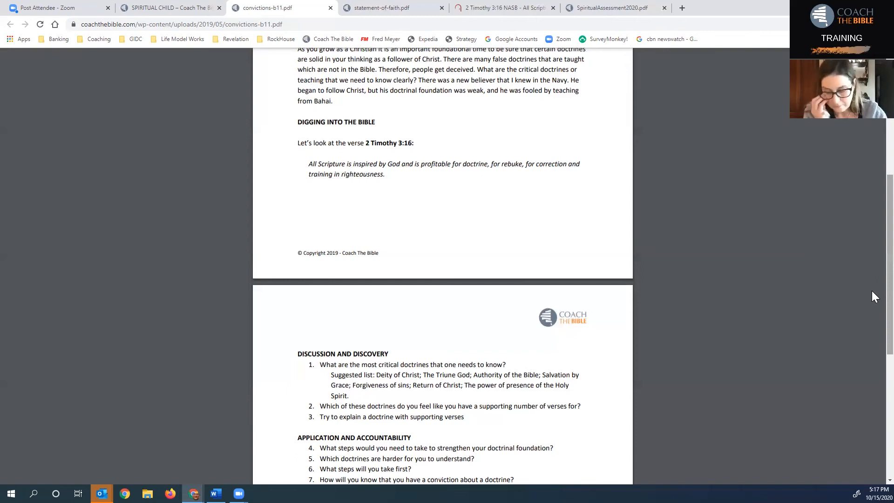
scroll(down, 3)
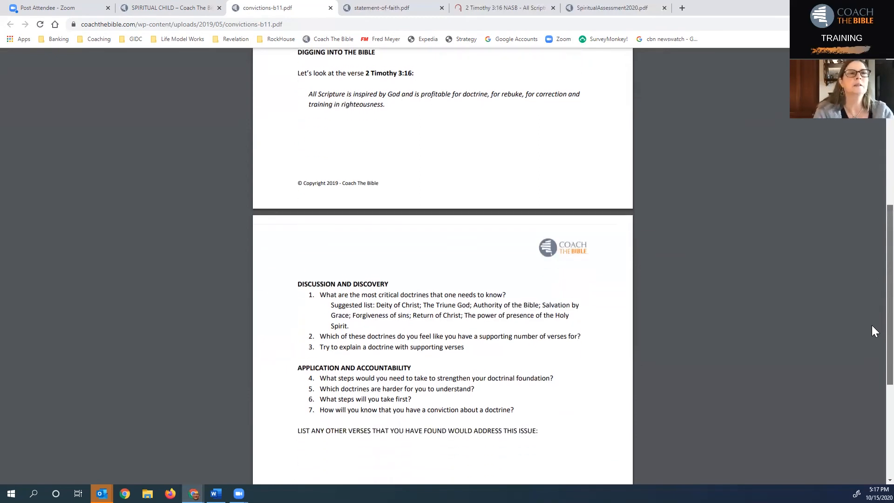
scroll(down, 3)
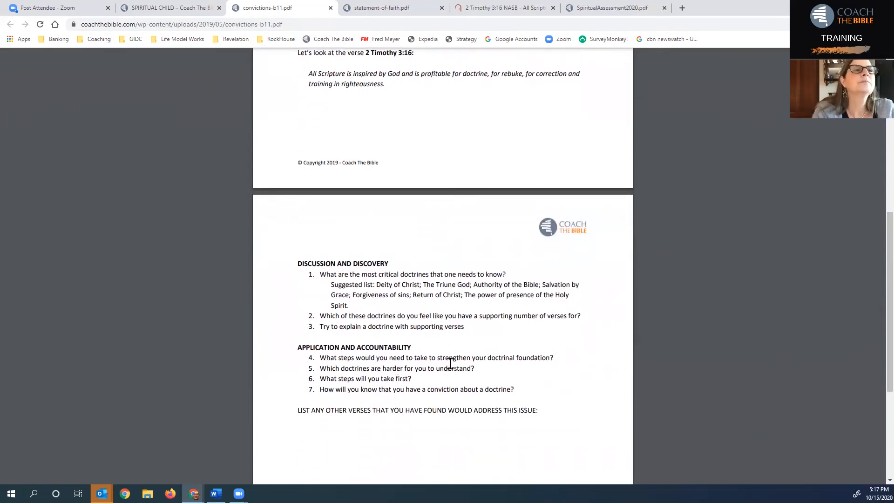
mouse_move(584, 336)
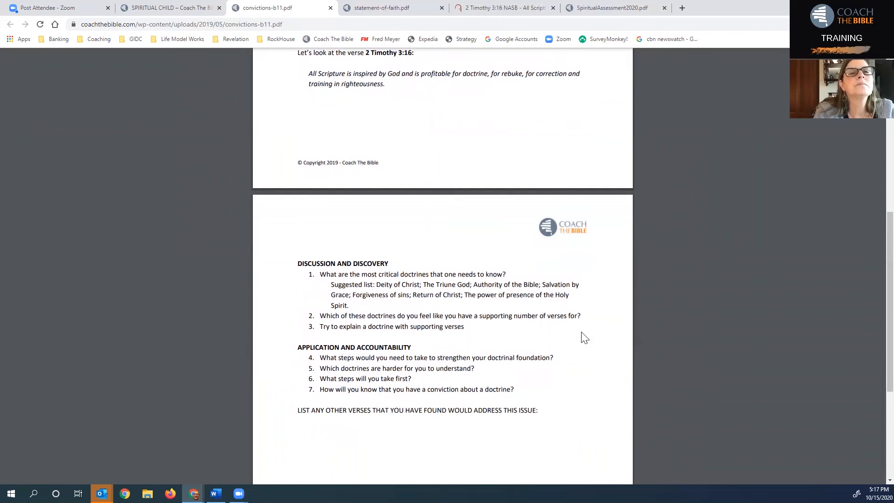
mouse_move(348, 374)
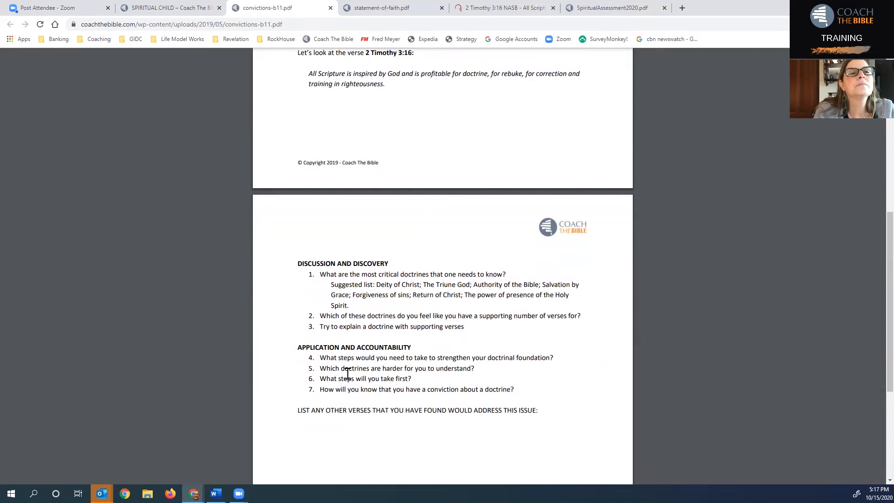
mouse_move(486, 366)
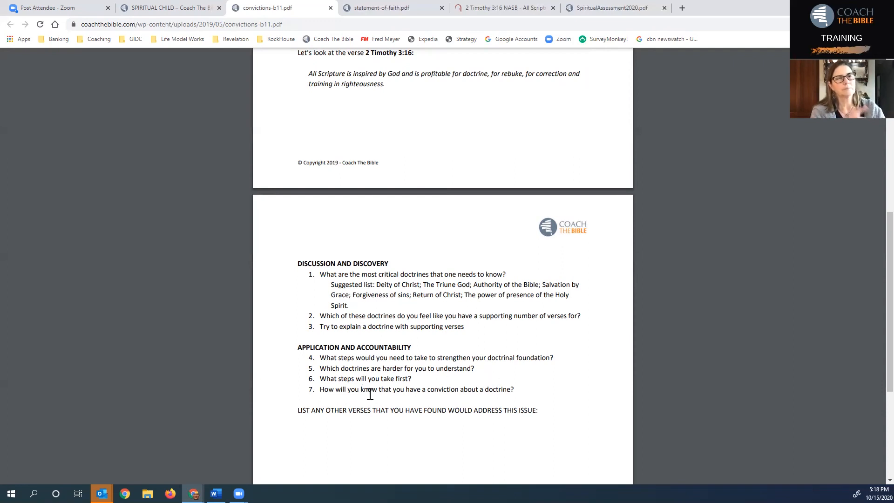
mouse_move(529, 391)
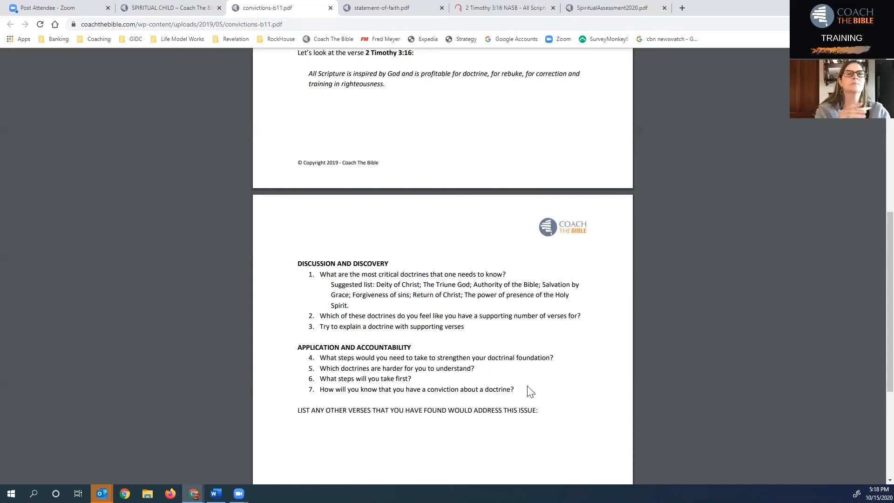
mouse_move(541, 377)
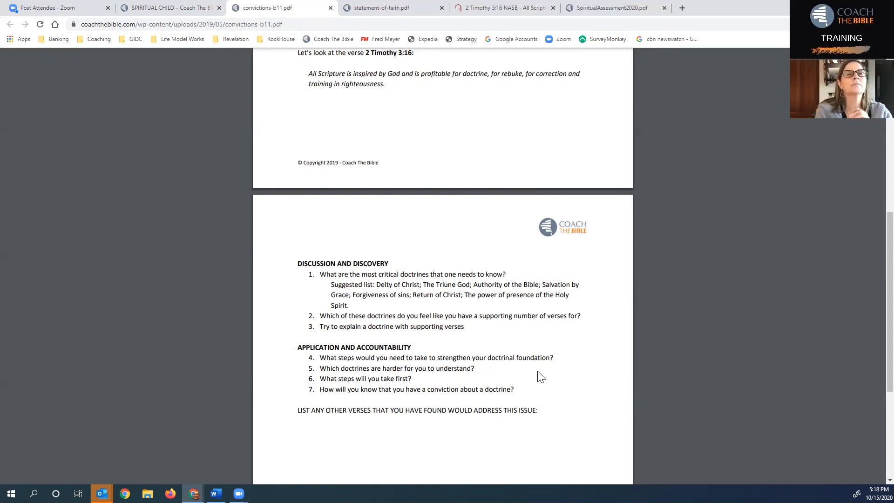
mouse_move(502, 395)
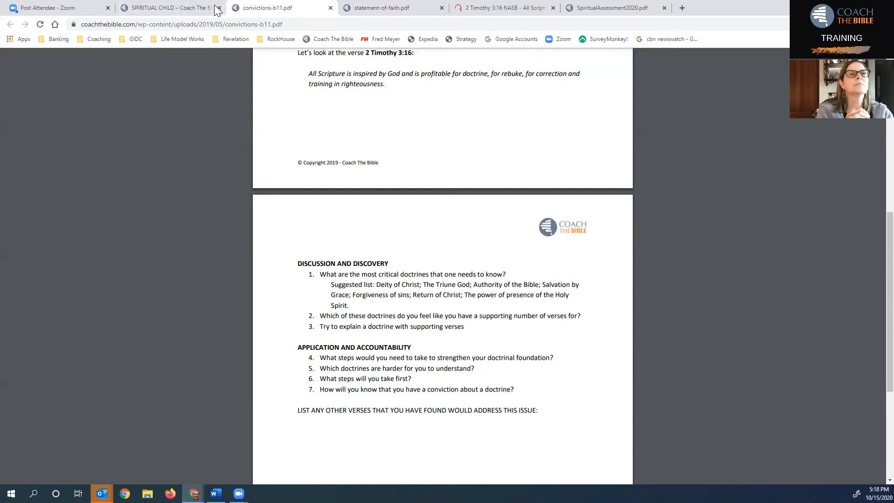
Step: From the Spiritual Child tab, open the Core Doctrines / Teachings – Statement of Faith link in item 11
click(169, 8)
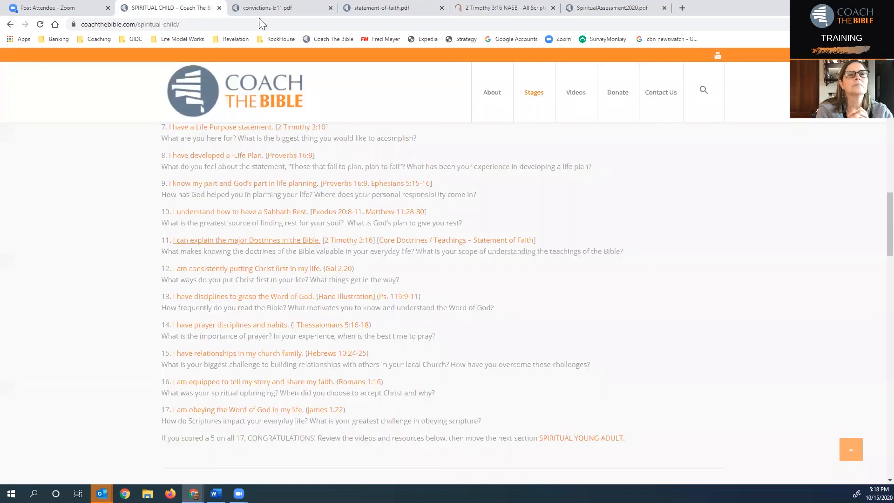
mouse_move(456, 239)
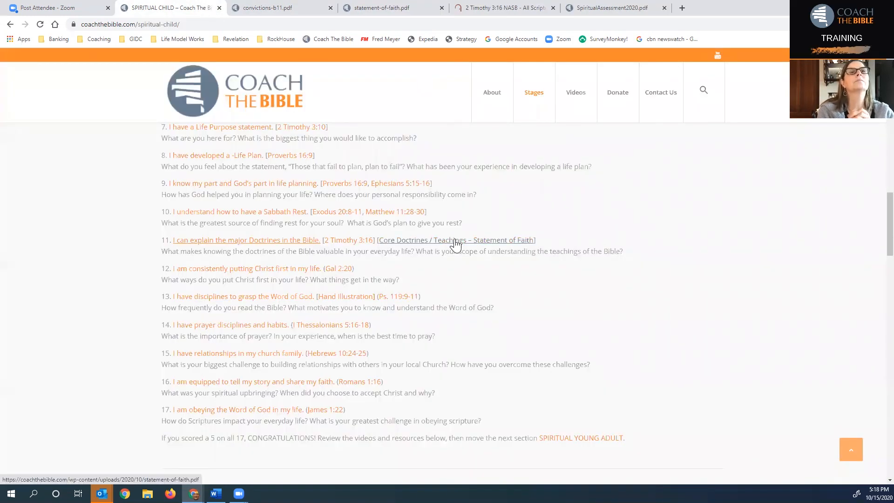
click(456, 240)
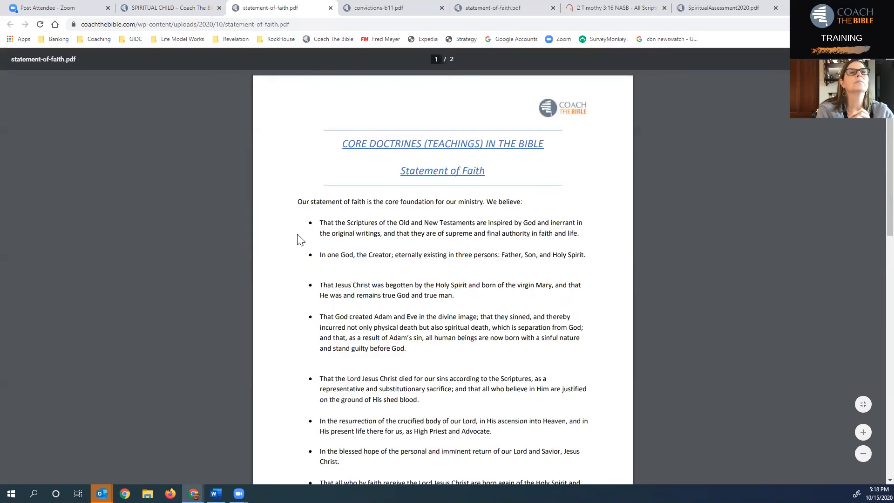
mouse_move(293, 223)
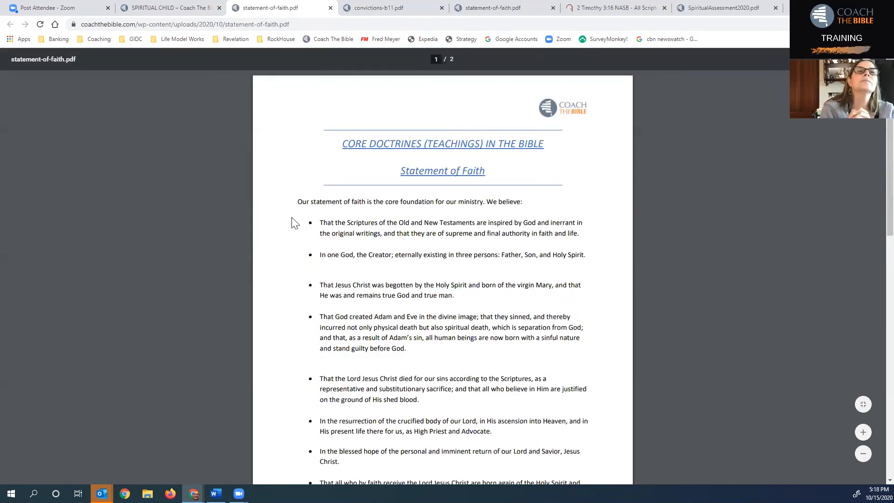
mouse_move(519, 216)
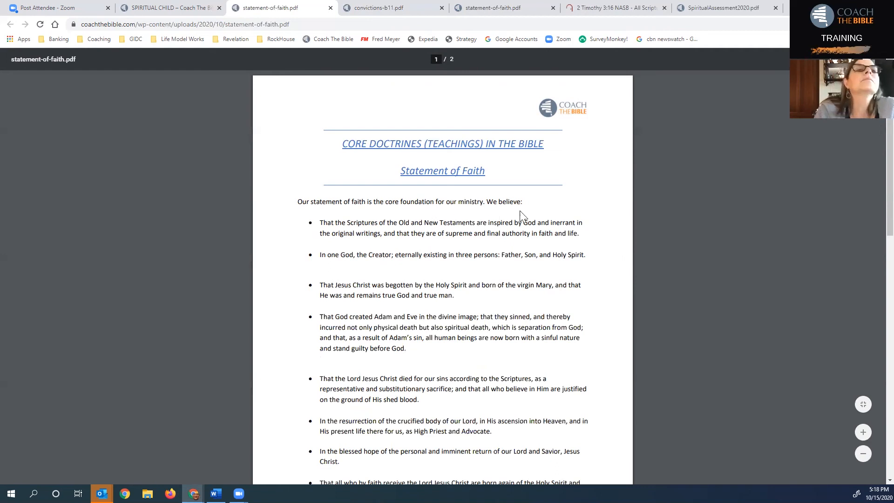
mouse_move(390, 252)
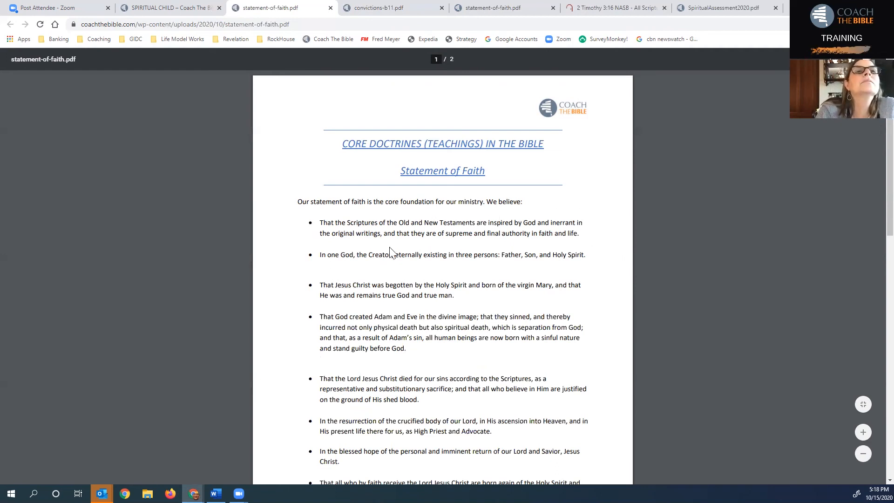
mouse_move(370, 230)
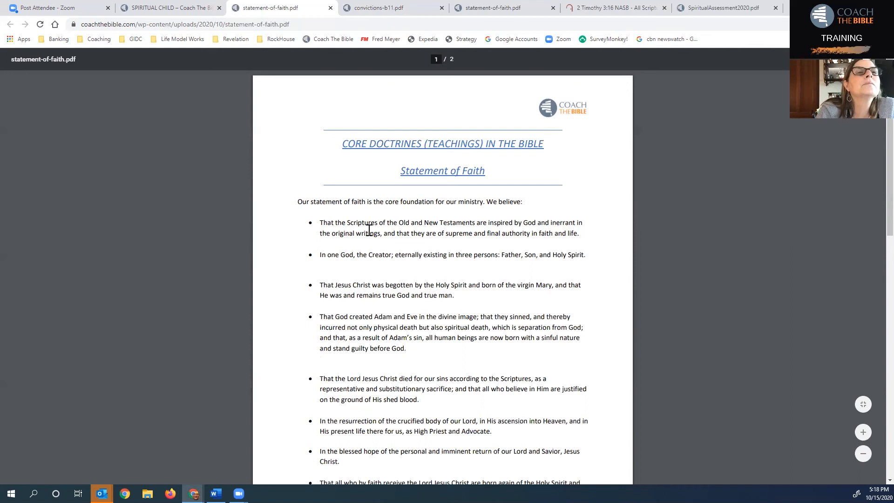
mouse_move(593, 234)
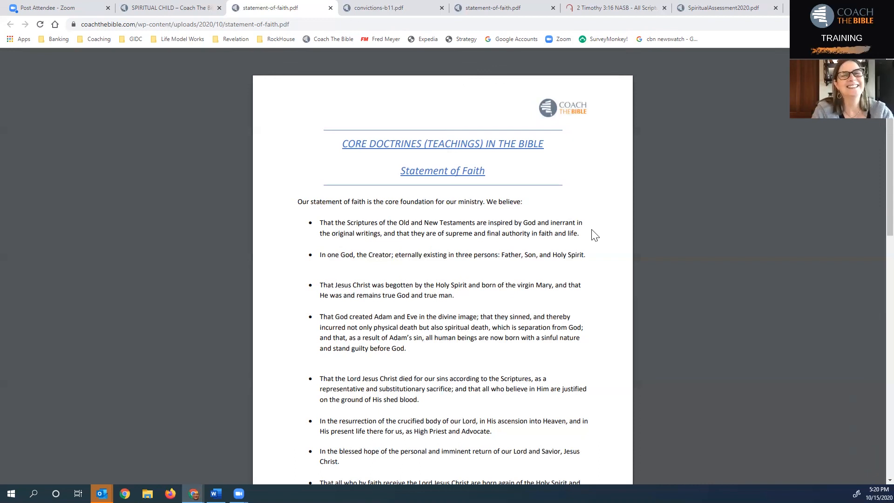
mouse_move(427, 63)
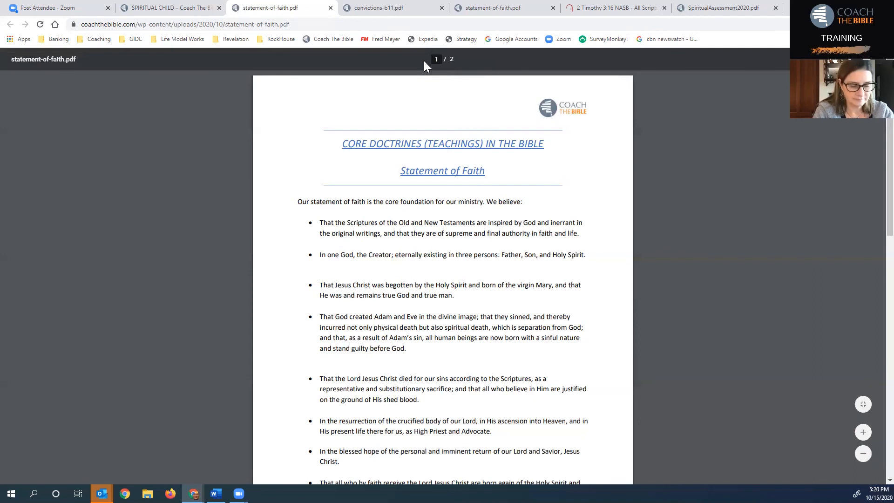
Step: Switch back to the SPIRITUAL CHILD – Coach The Bible page showing growth statements 7–17
click(168, 7)
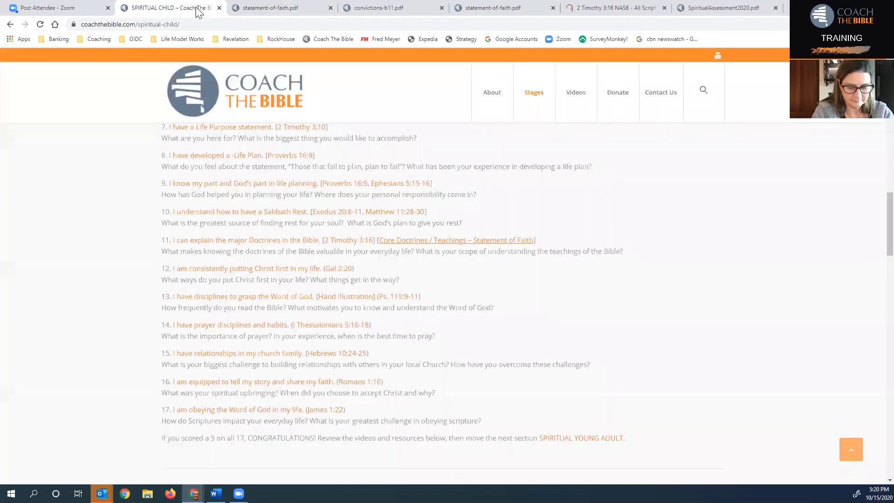
mouse_move(274, 209)
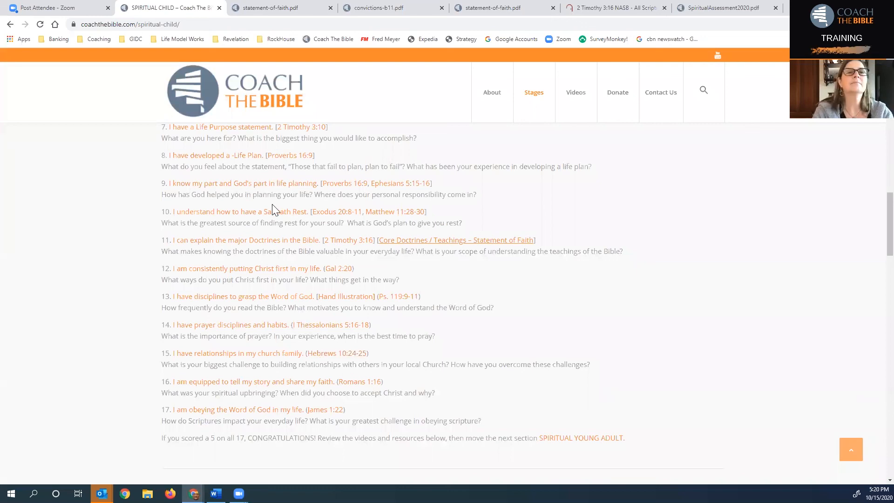
mouse_move(318, 323)
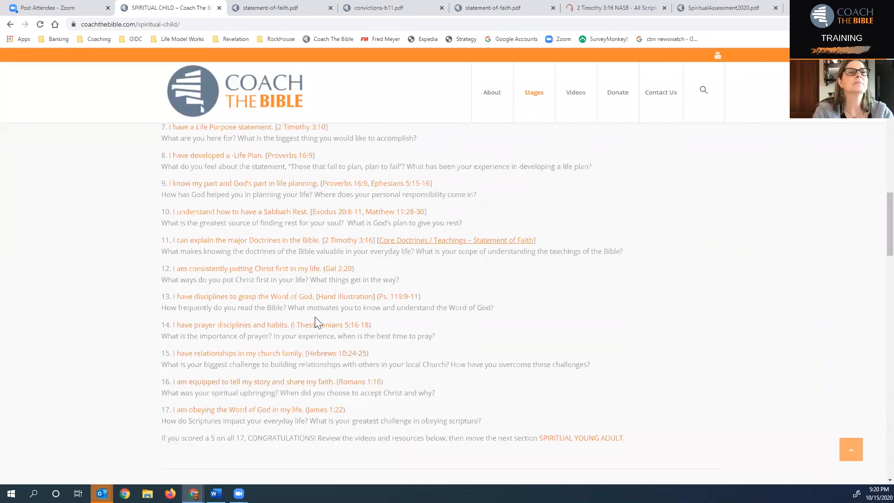
mouse_move(151, 317)
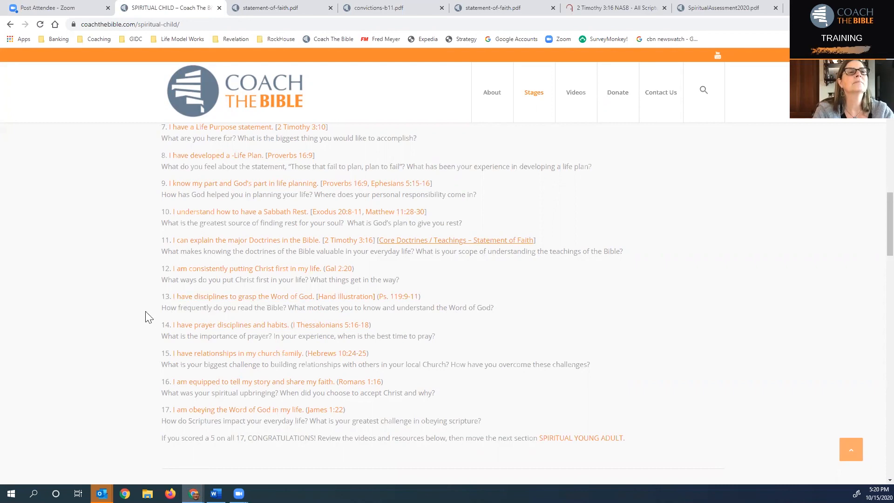
mouse_move(161, 423)
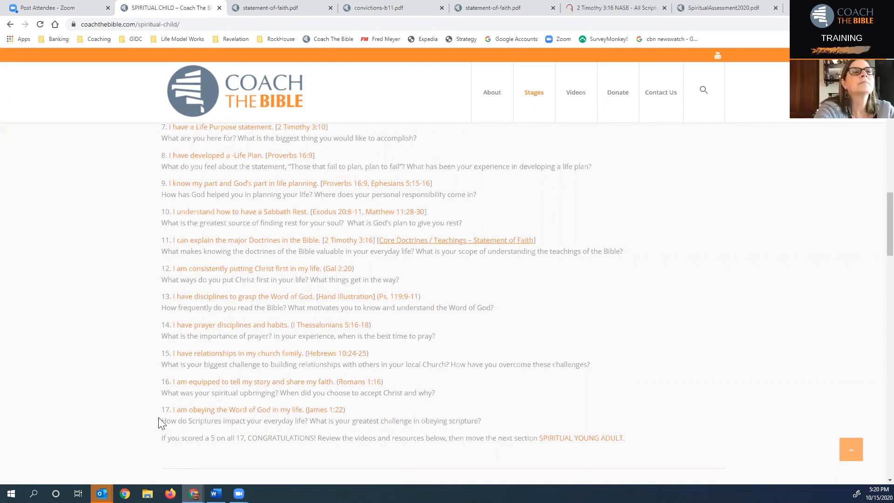
mouse_move(173, 264)
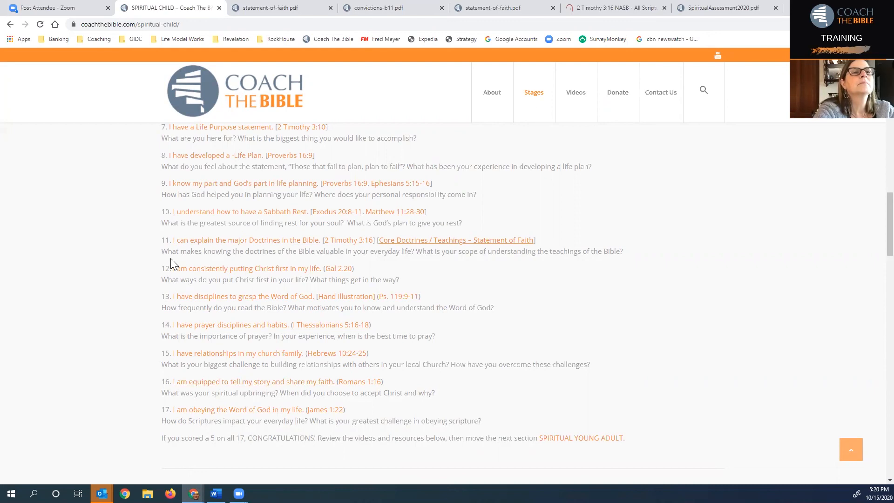
mouse_move(160, 276)
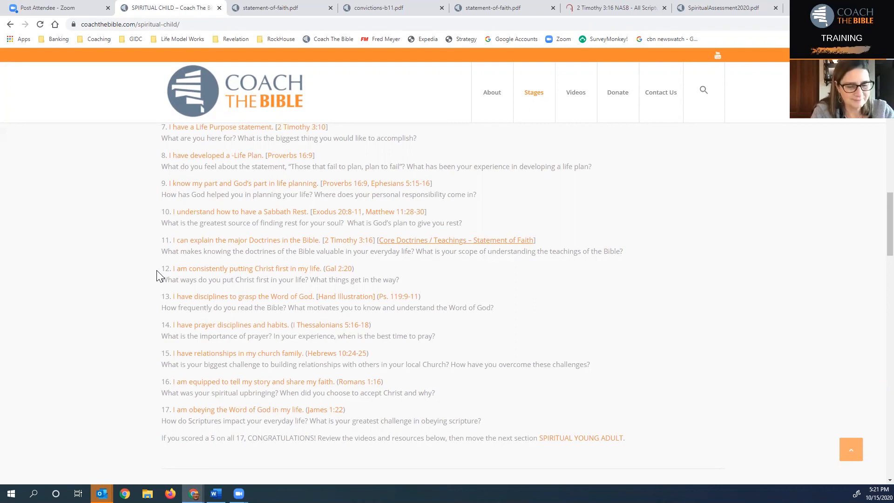
mouse_move(141, 104)
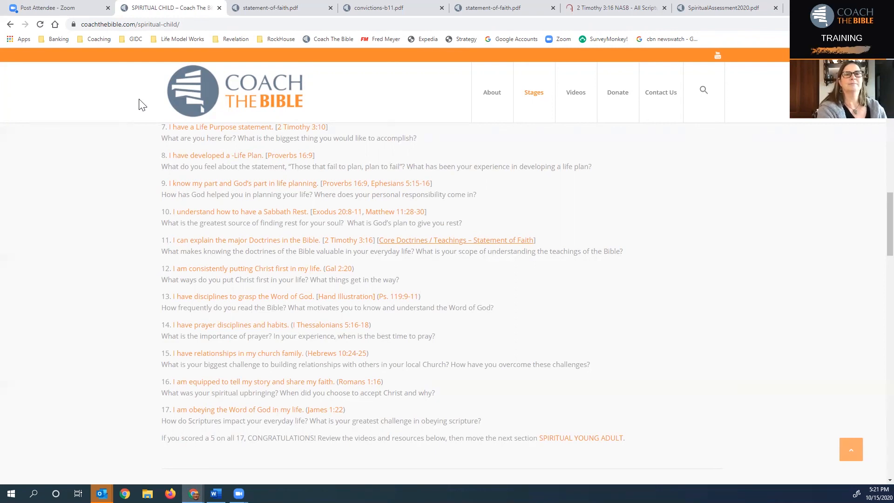